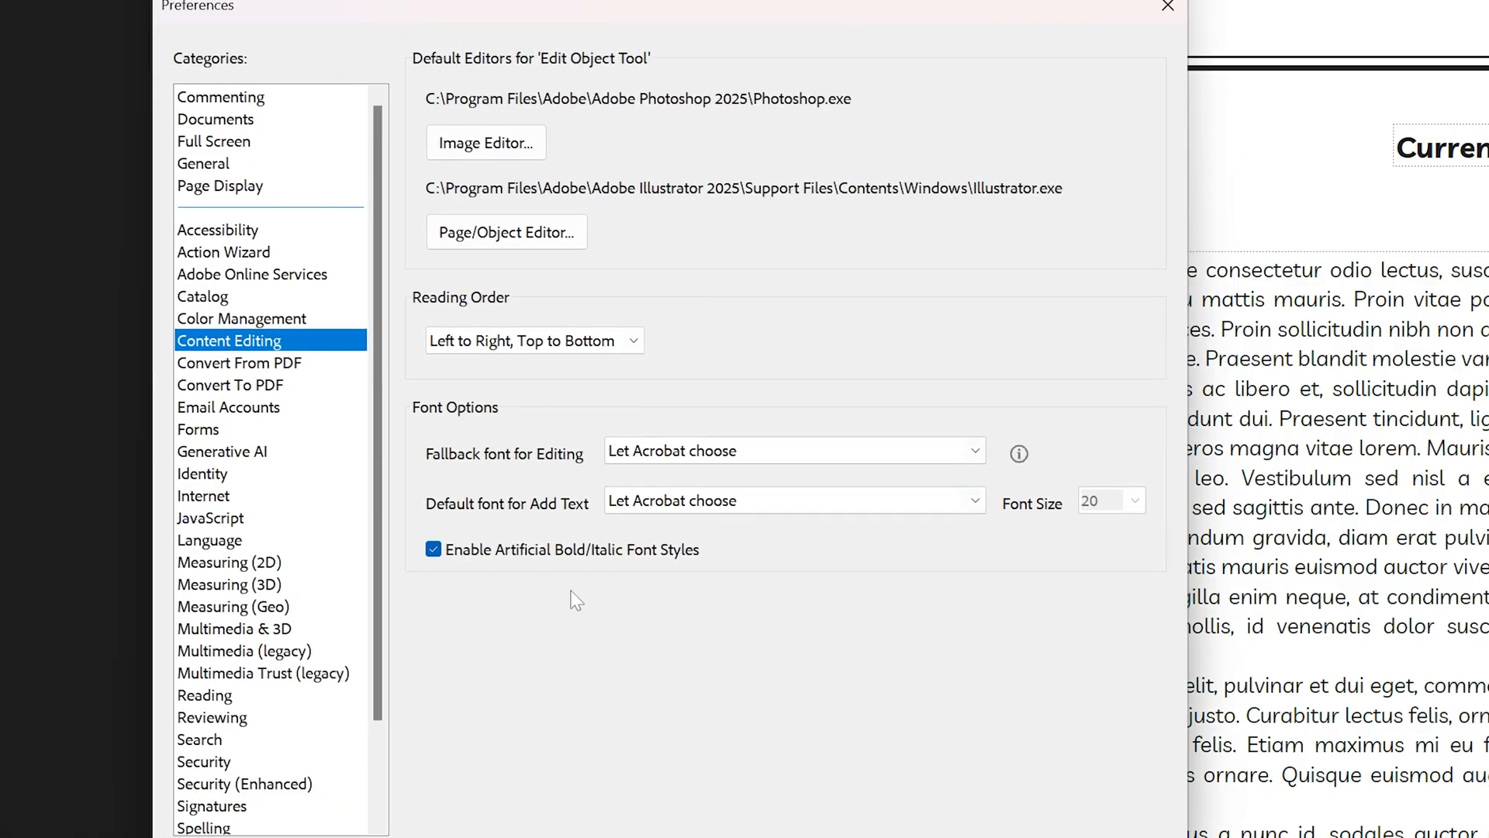
{"action": "mouse_move", "coordinate": [537, 541]}
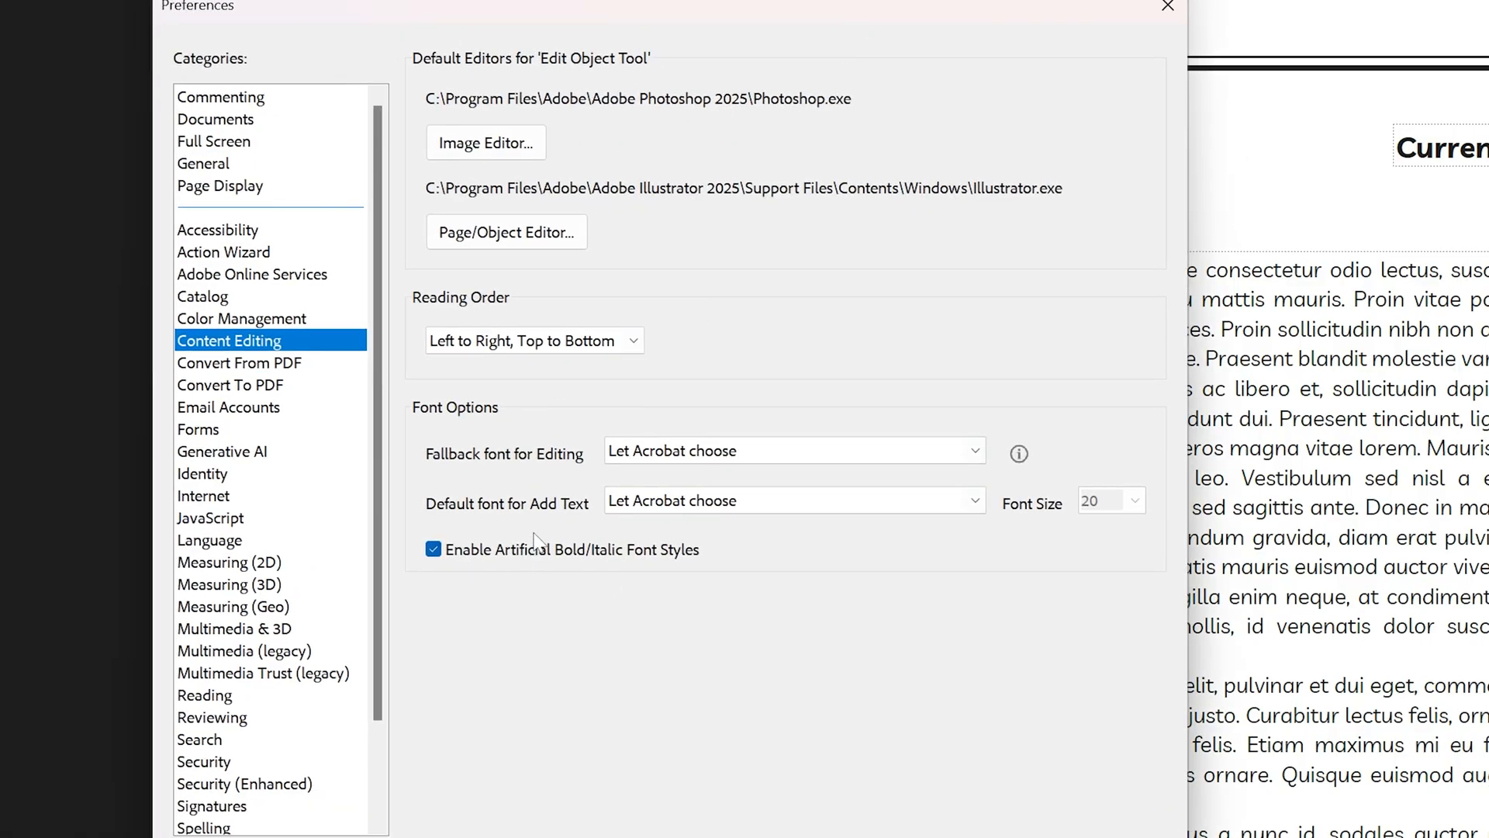
{"action": "mouse_move", "coordinate": [518, 532]}
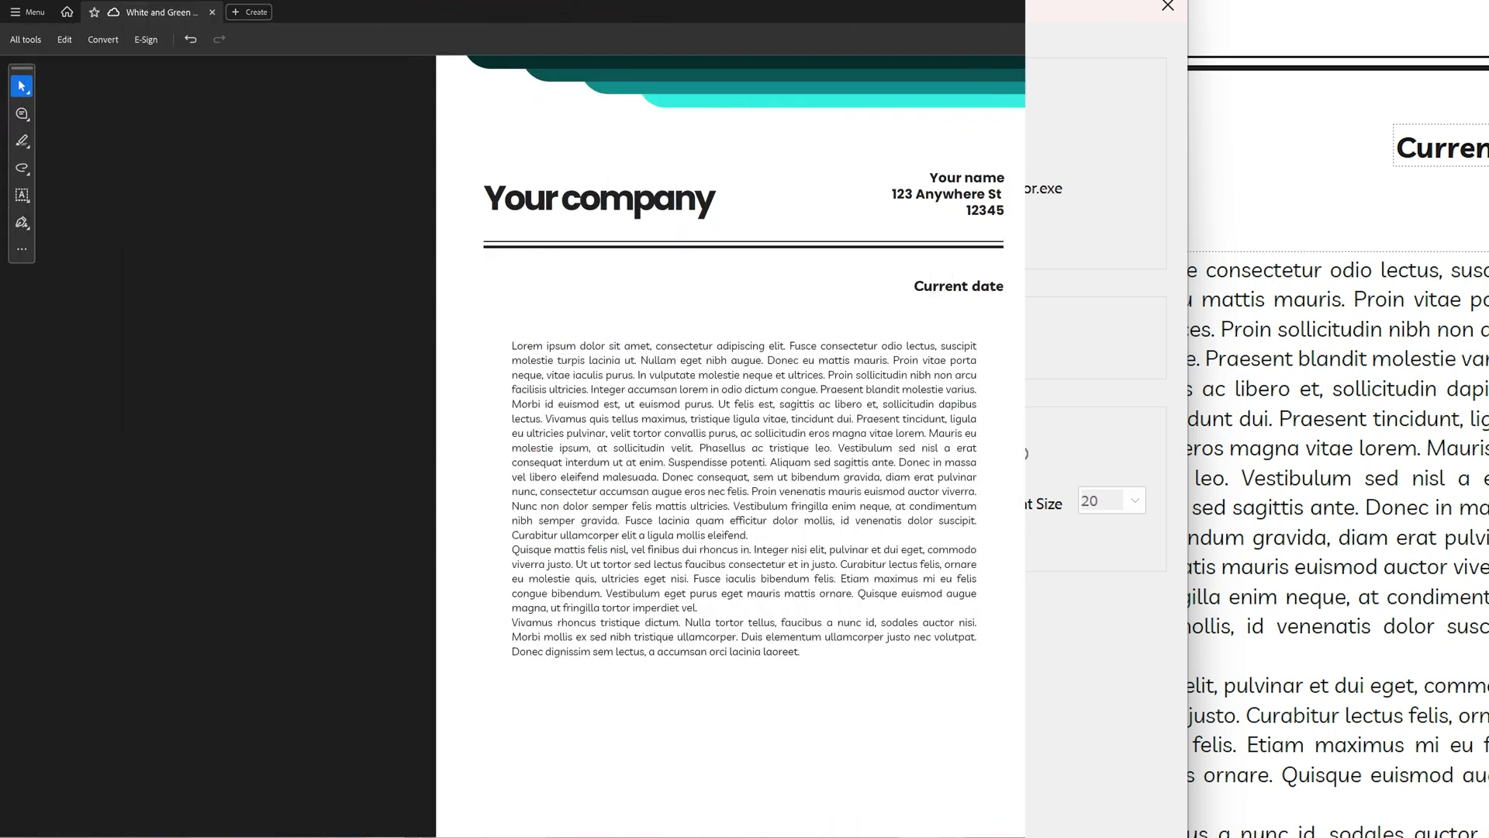
{"action": "left_click", "coordinate": [1166, 7]}
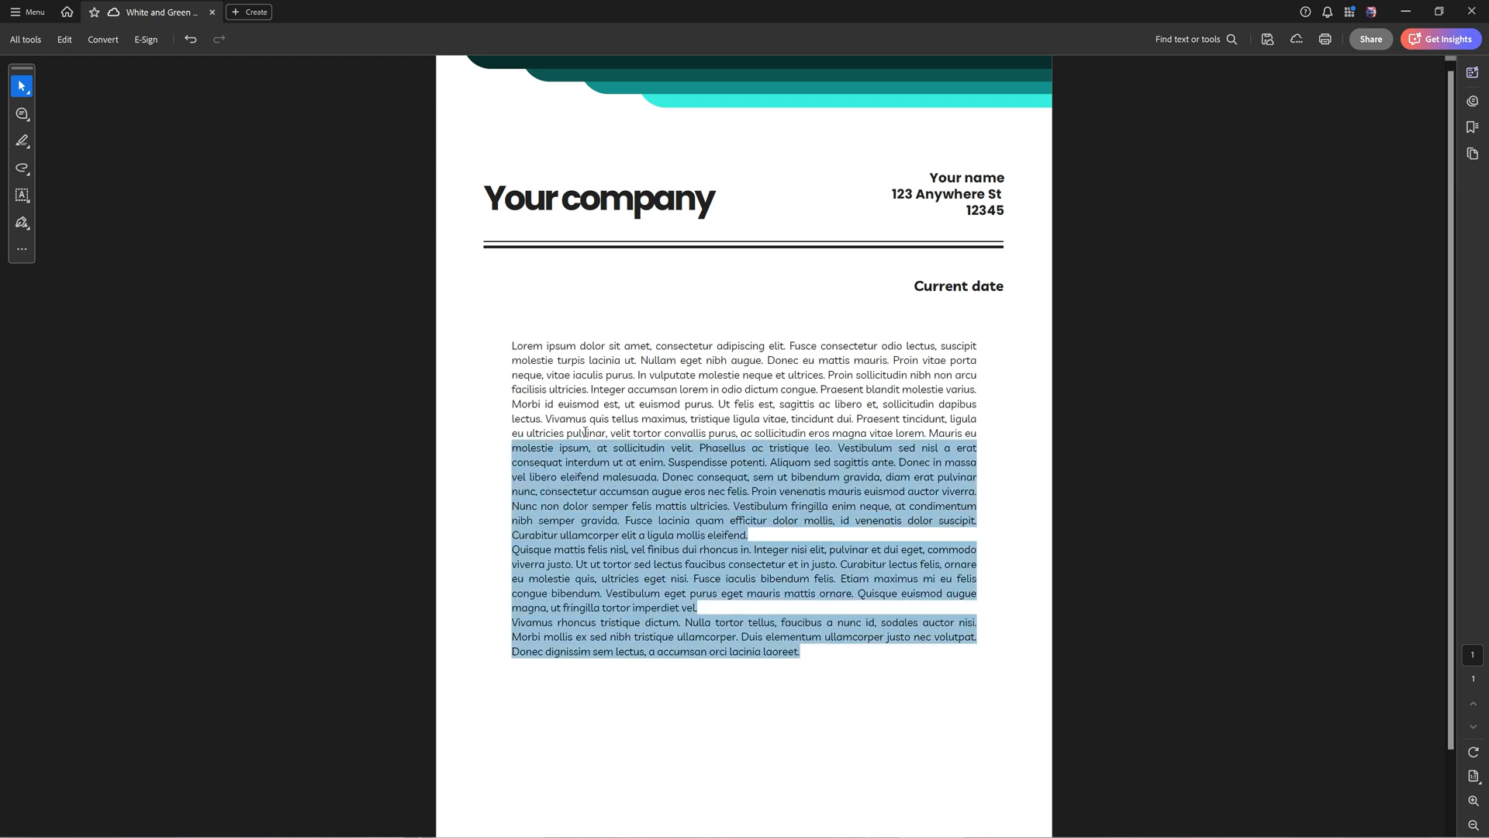
{"action": "left_click", "coordinate": [804, 567]}
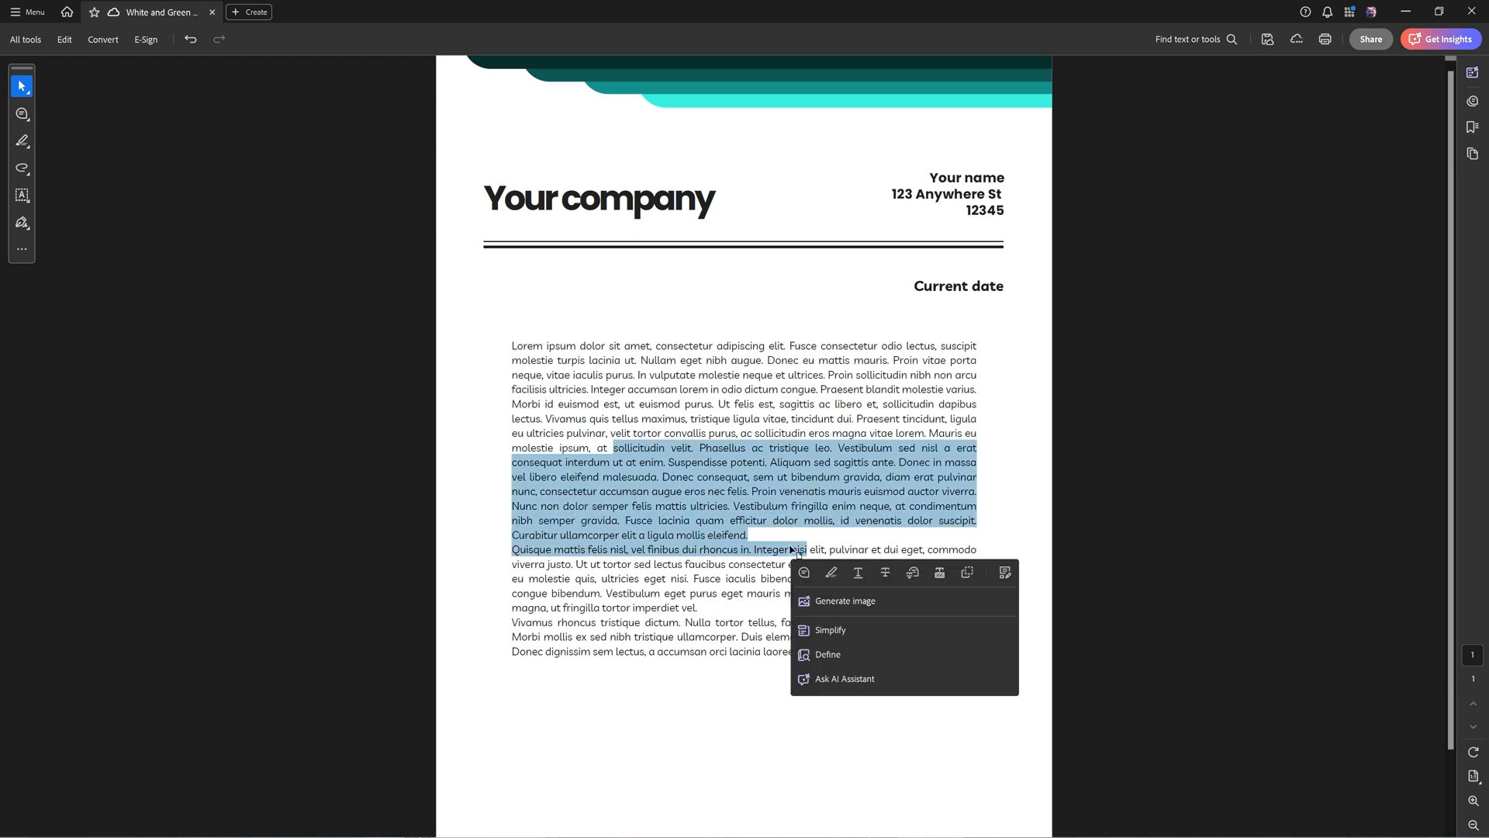
{"action": "mouse_move", "coordinate": [683, 552]}
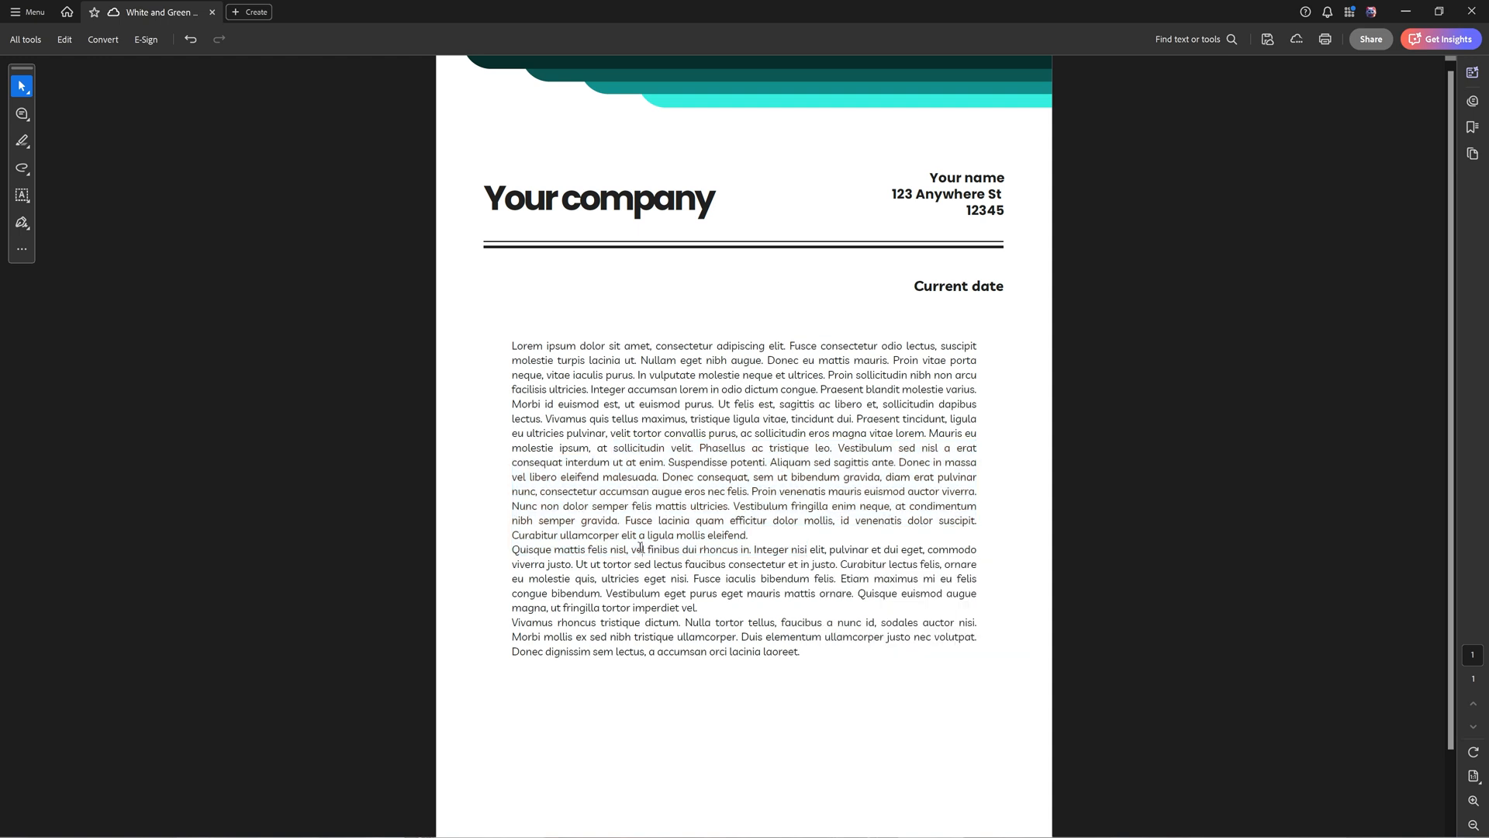
{"action": "mouse_move", "coordinate": [735, 514]}
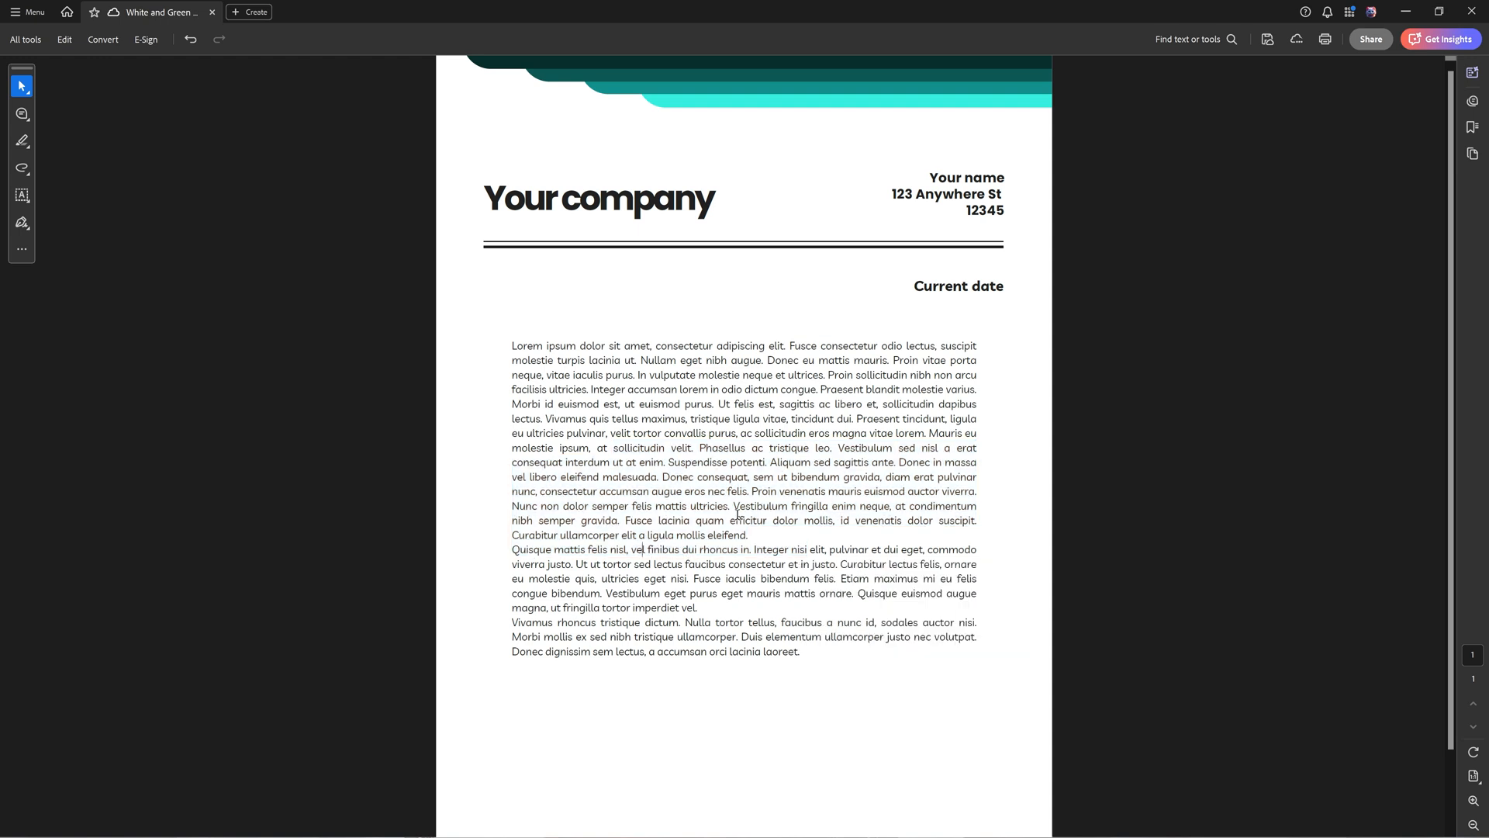
{"action": "mouse_move", "coordinate": [835, 522]}
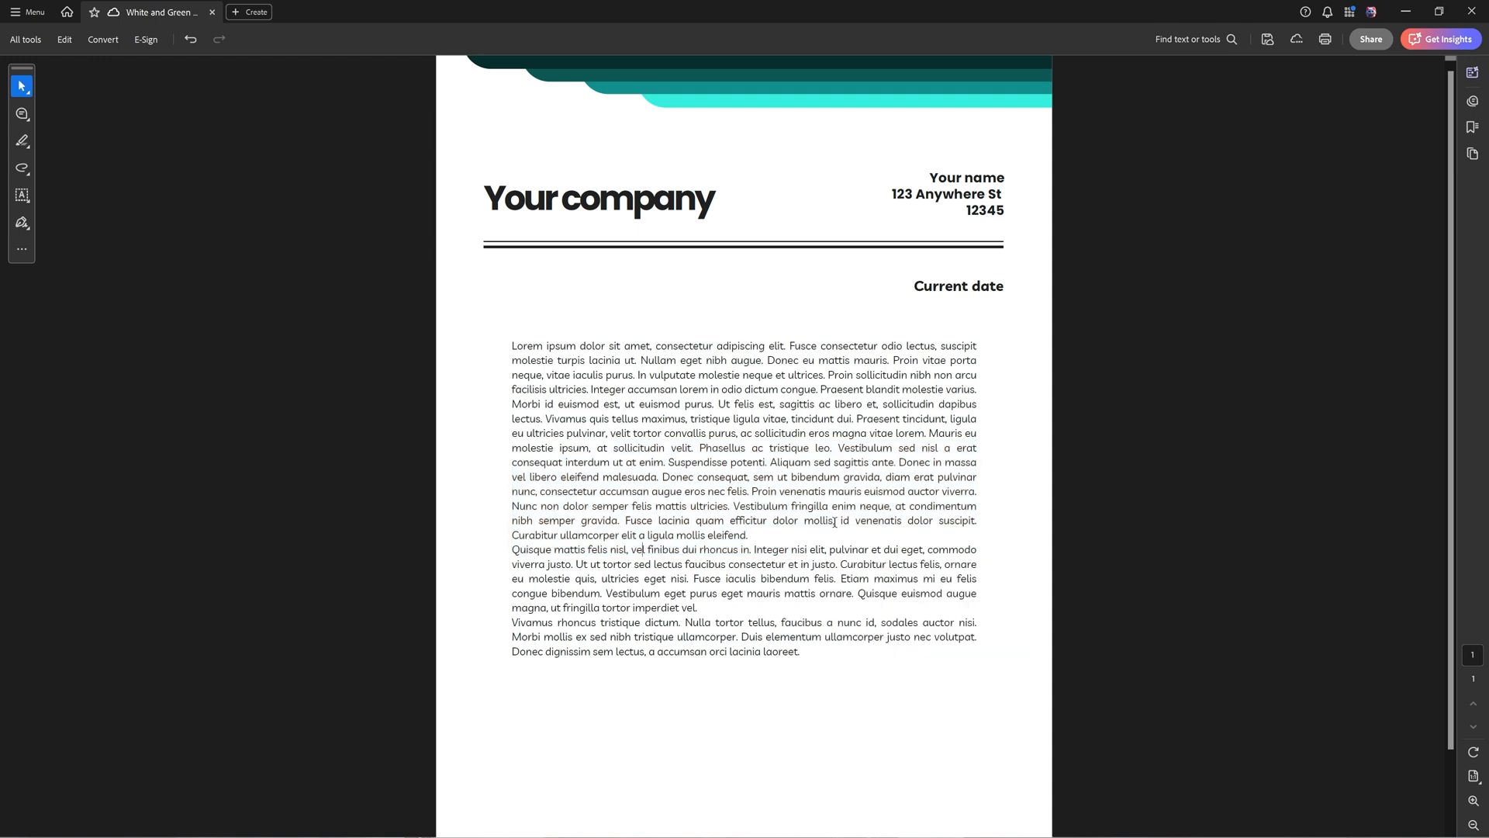
{"action": "mouse_move", "coordinate": [695, 585]}
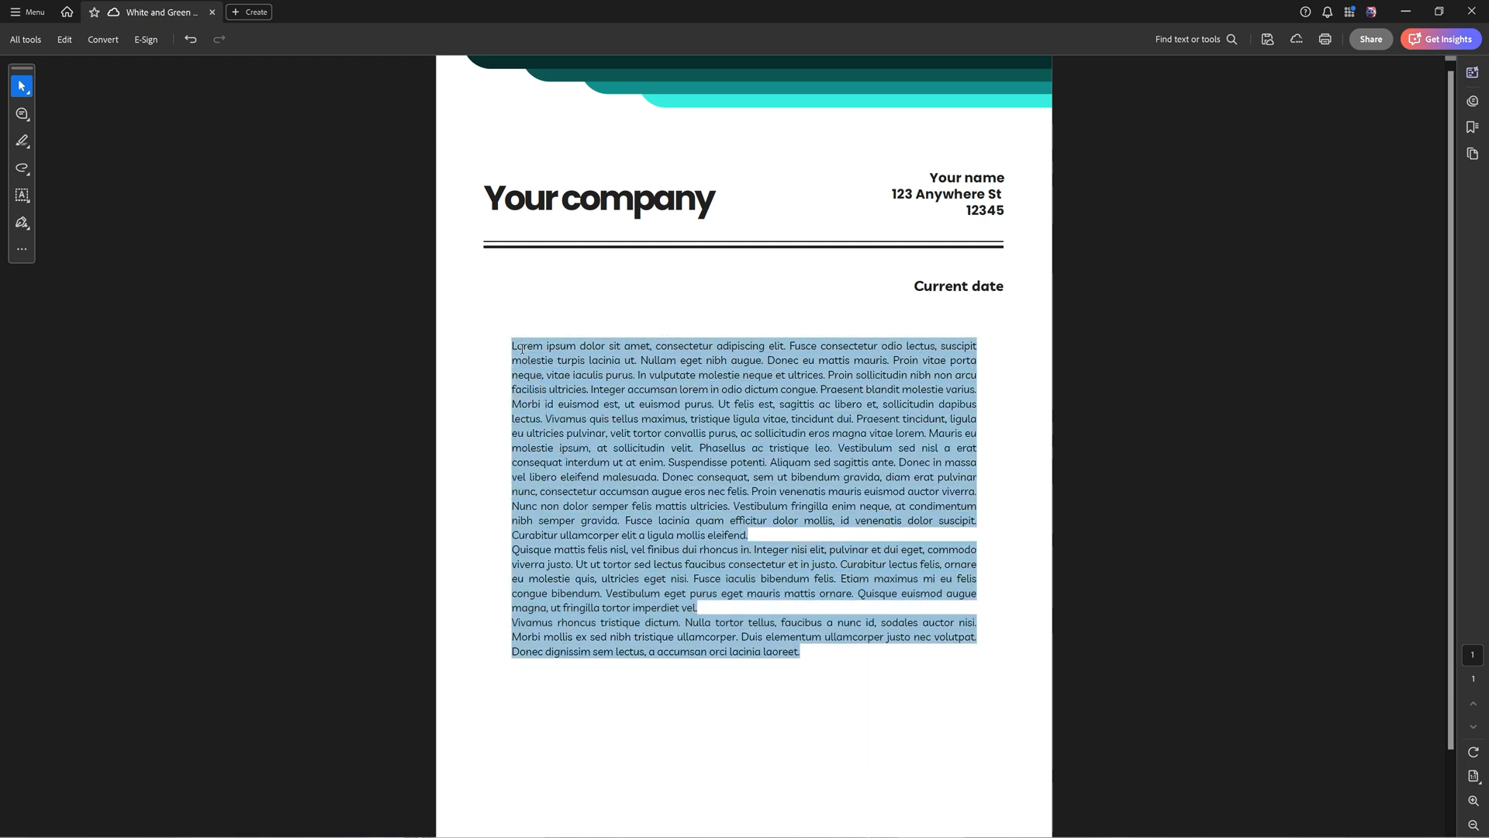
{"action": "left_click", "coordinate": [827, 617]}
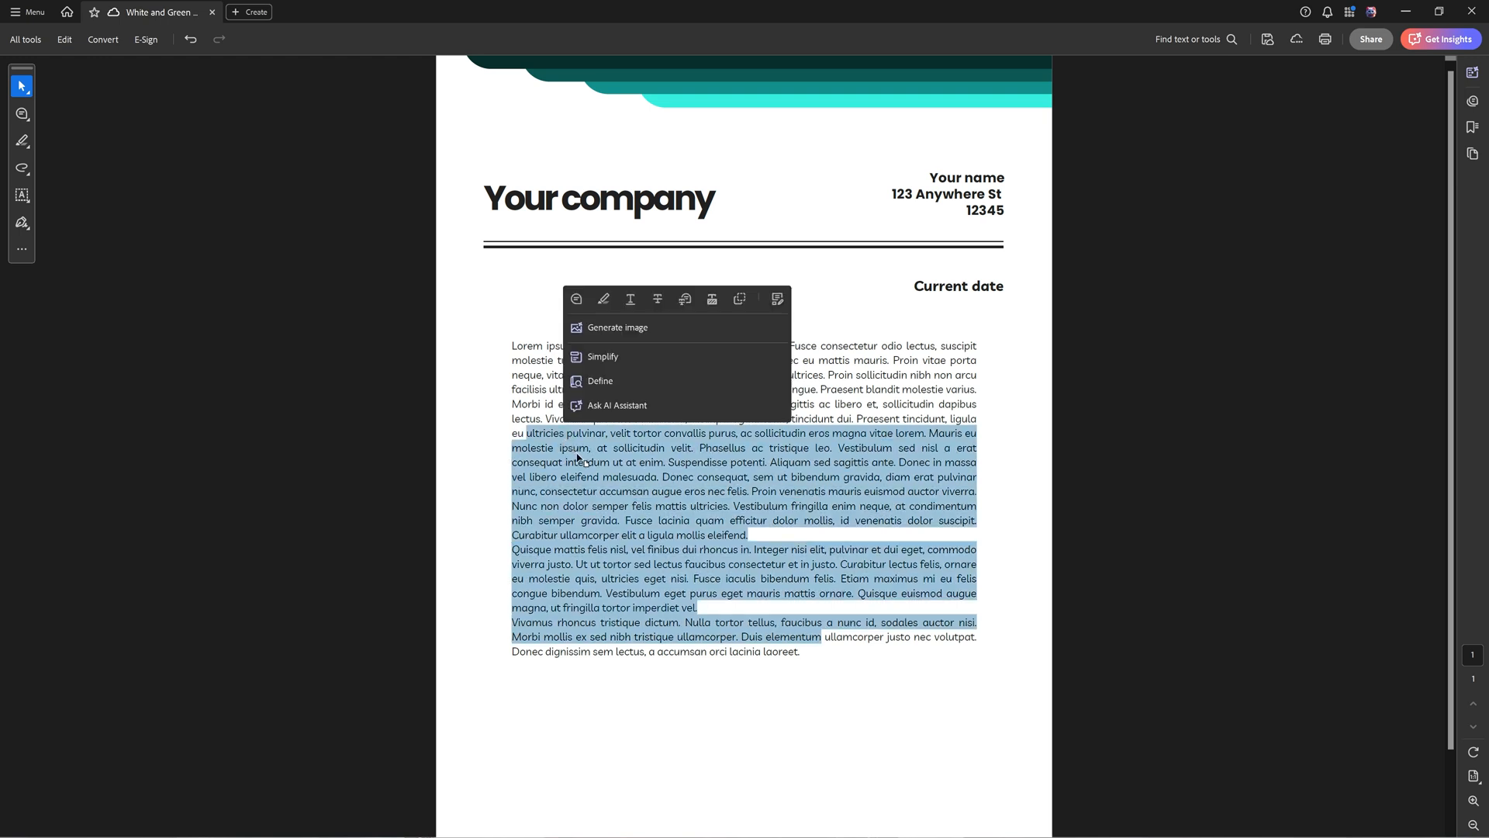
{"action": "left_click", "coordinate": [797, 591]}
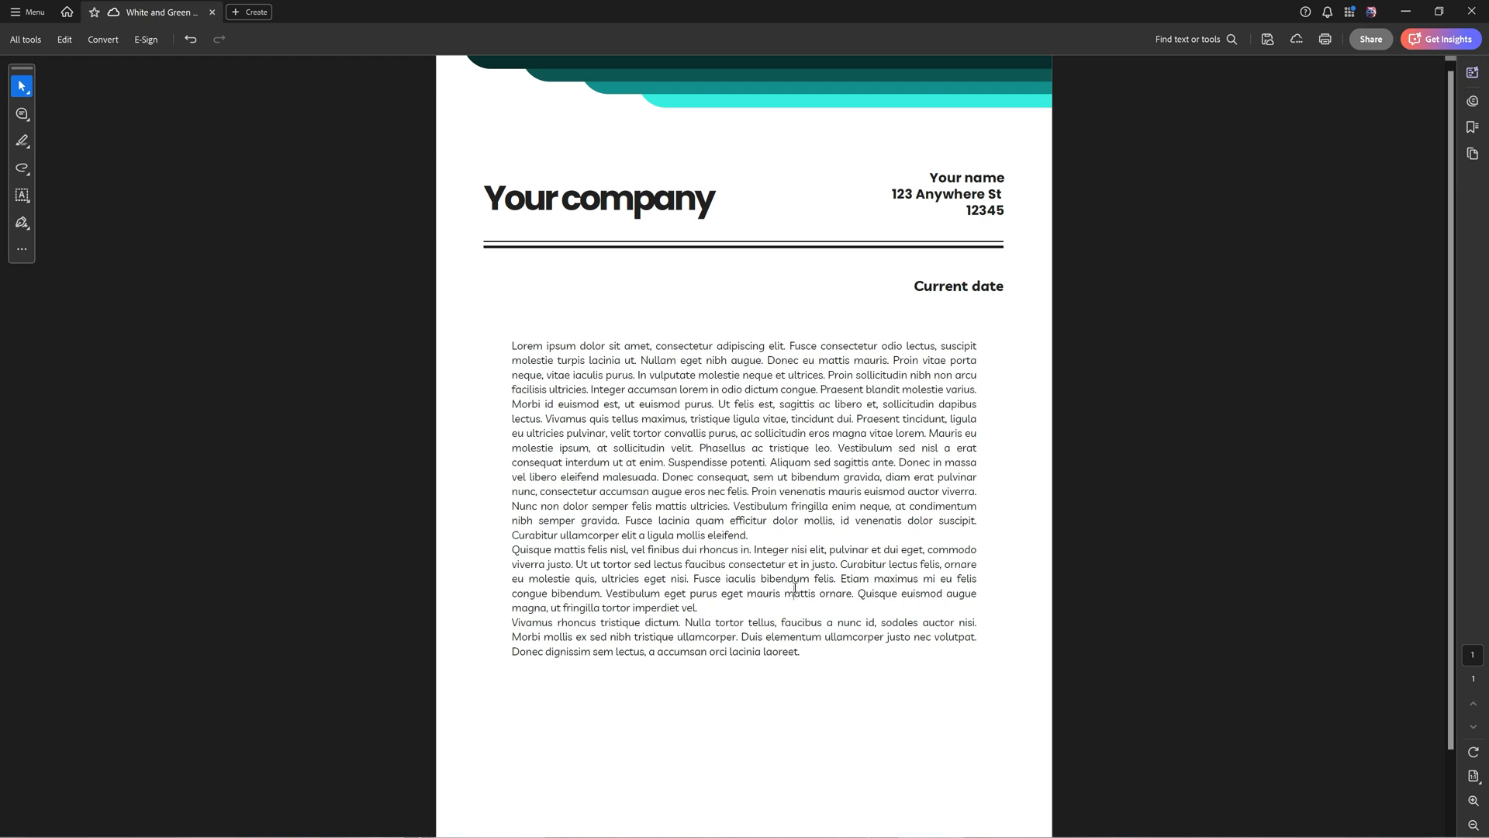
{"action": "mouse_move", "coordinate": [821, 662]}
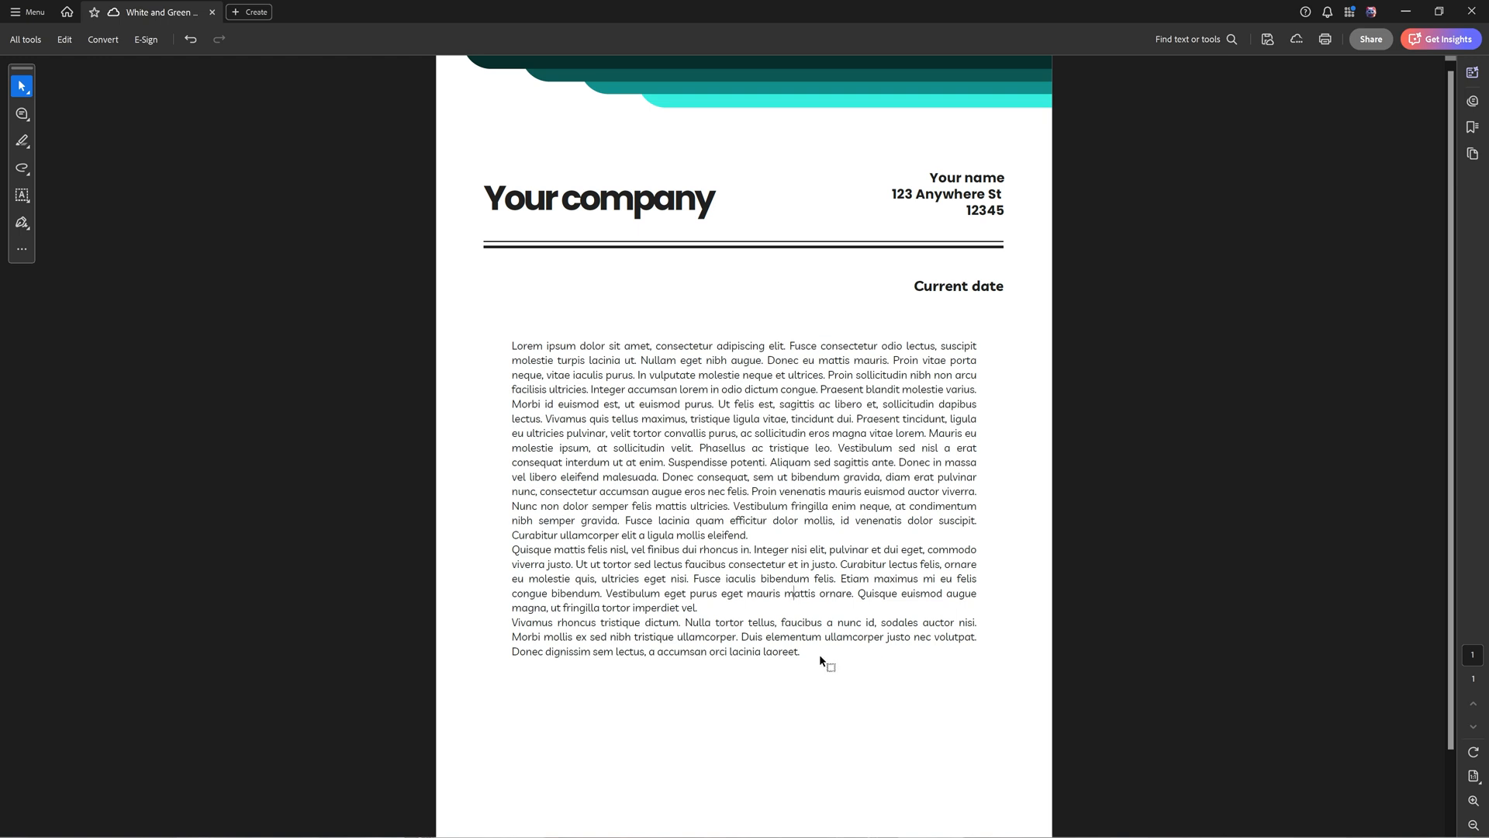
{"action": "mouse_move", "coordinate": [774, 681]}
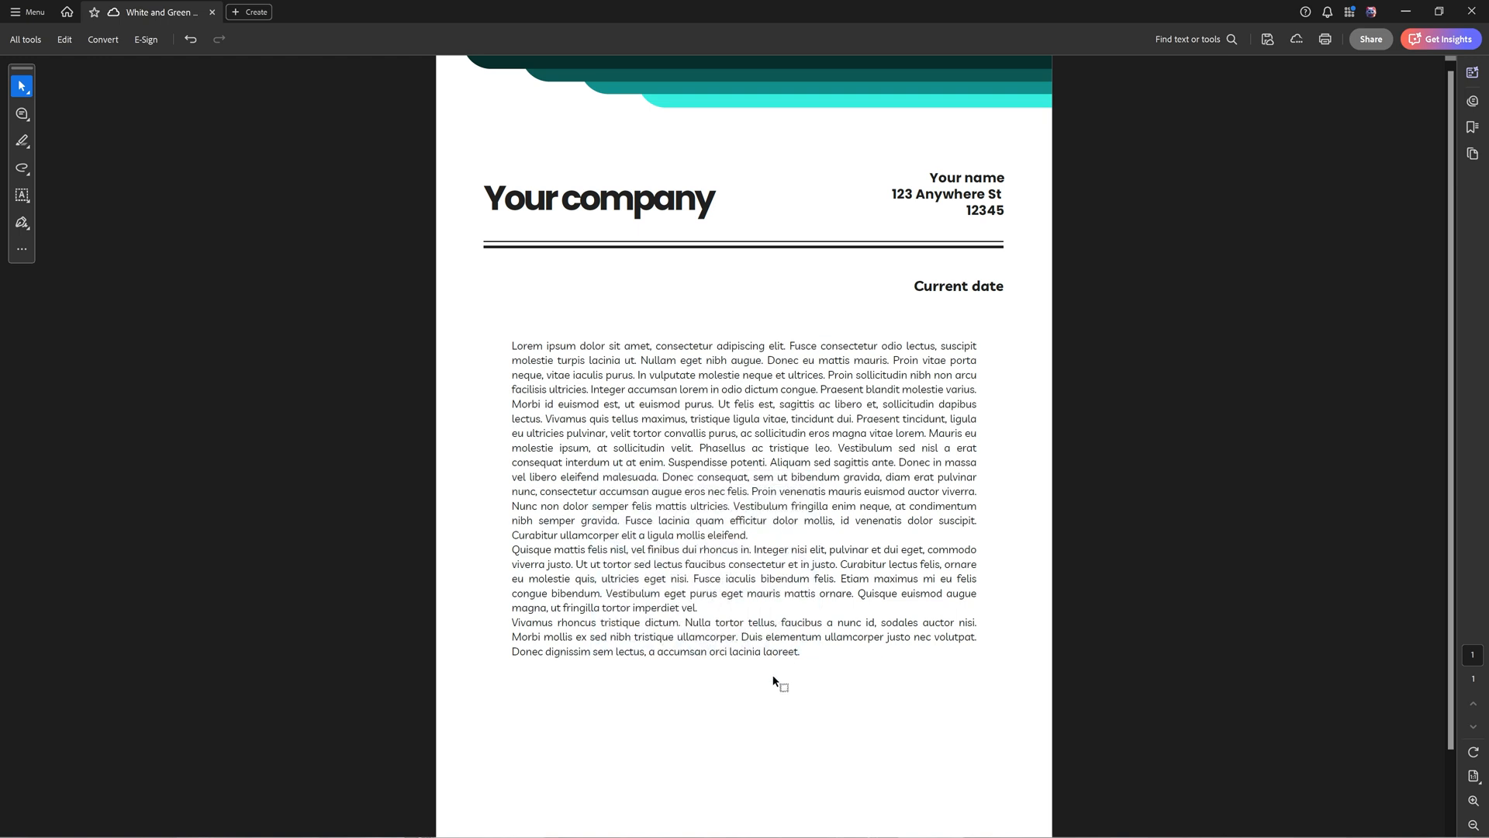
{"action": "mouse_move", "coordinate": [68, 77]}
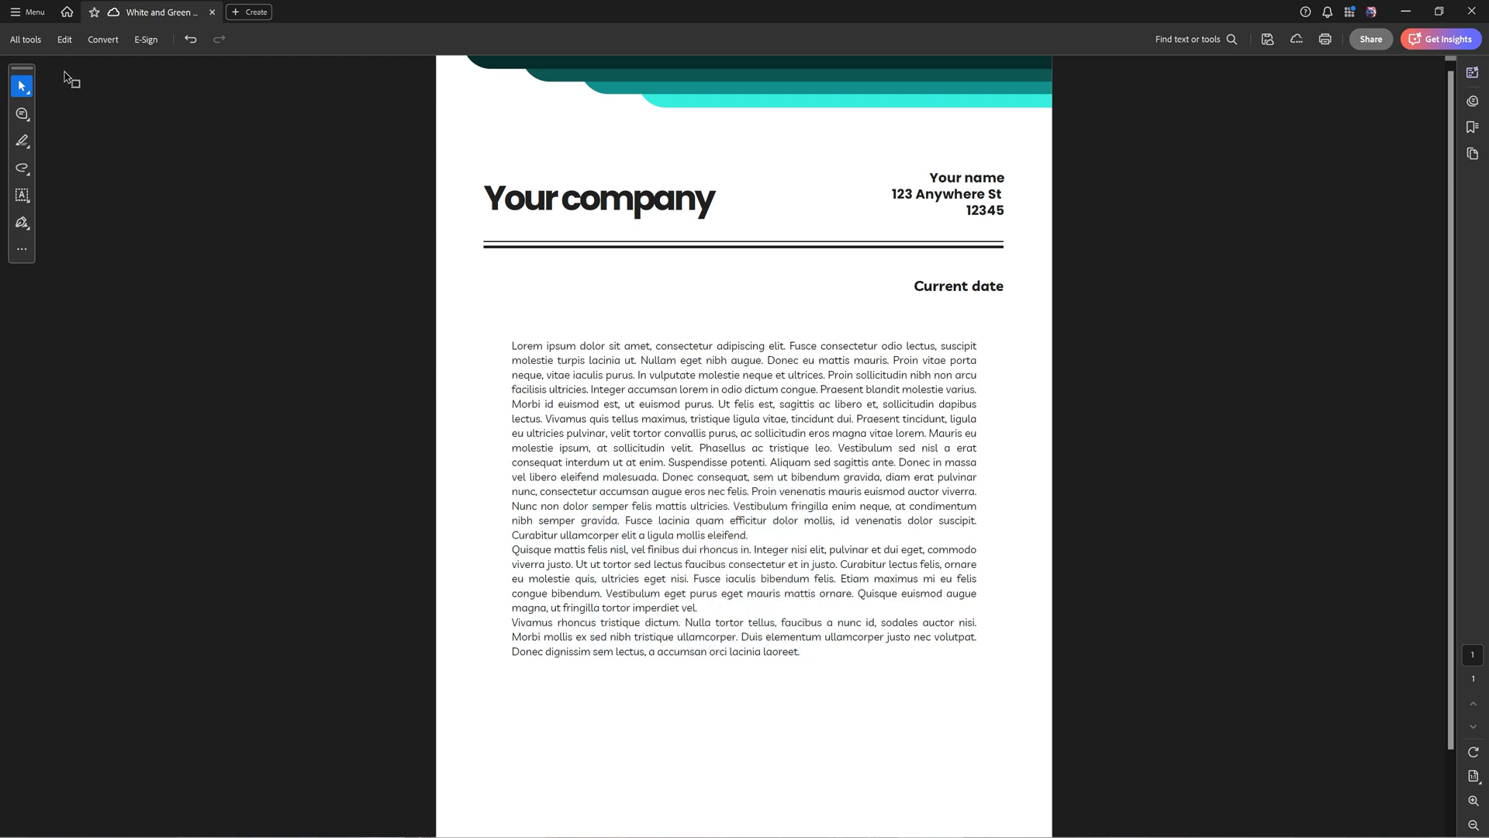
- Add a 'text test' box below the body paragraphs and select it to confirm Minion Pro
{"action": "left_click", "coordinate": [64, 39]}
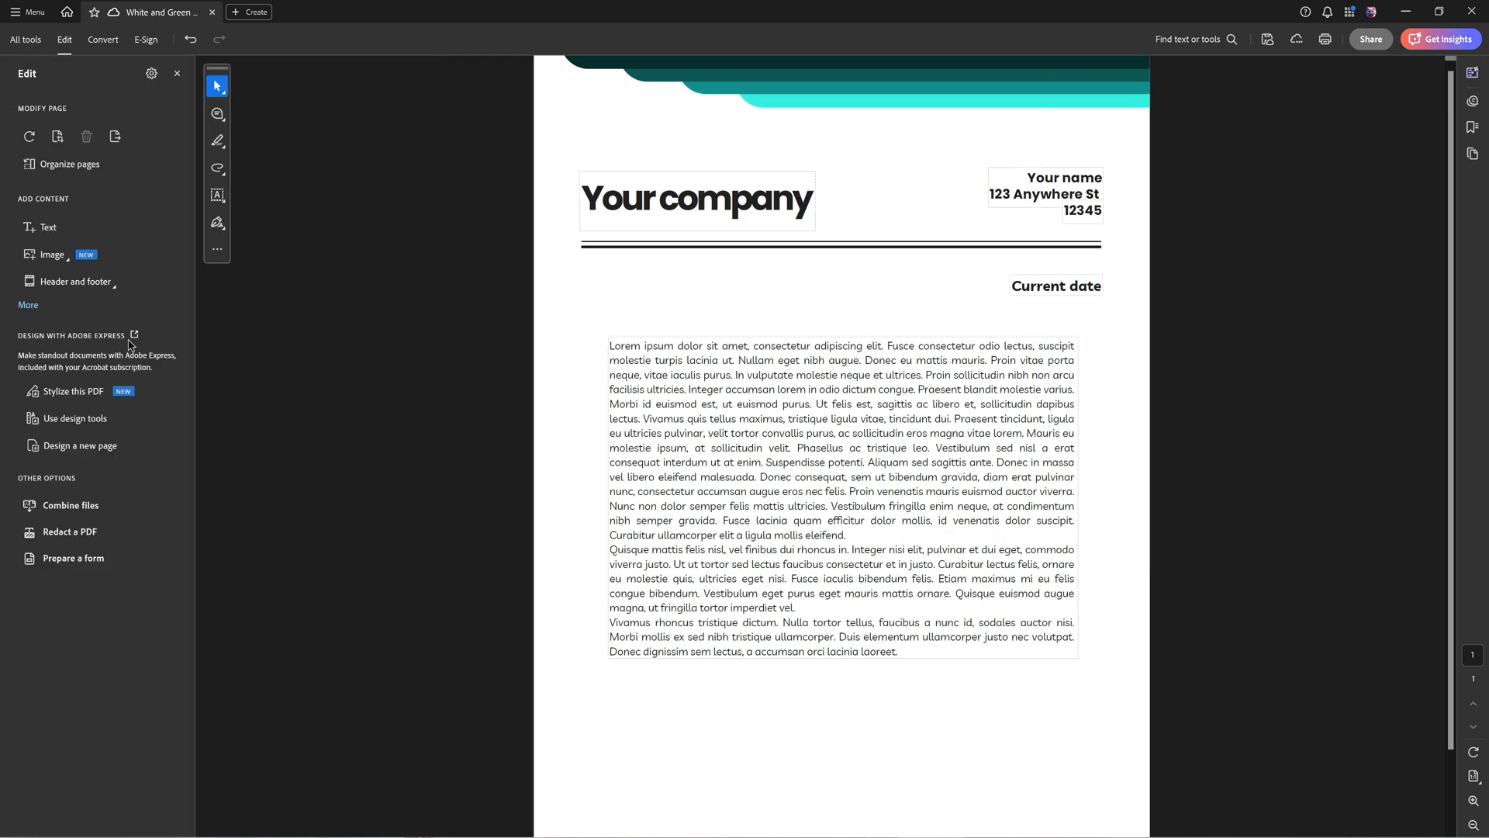
{"action": "mouse_move", "coordinate": [65, 231]}
{"action": "type", "text": "text te"}
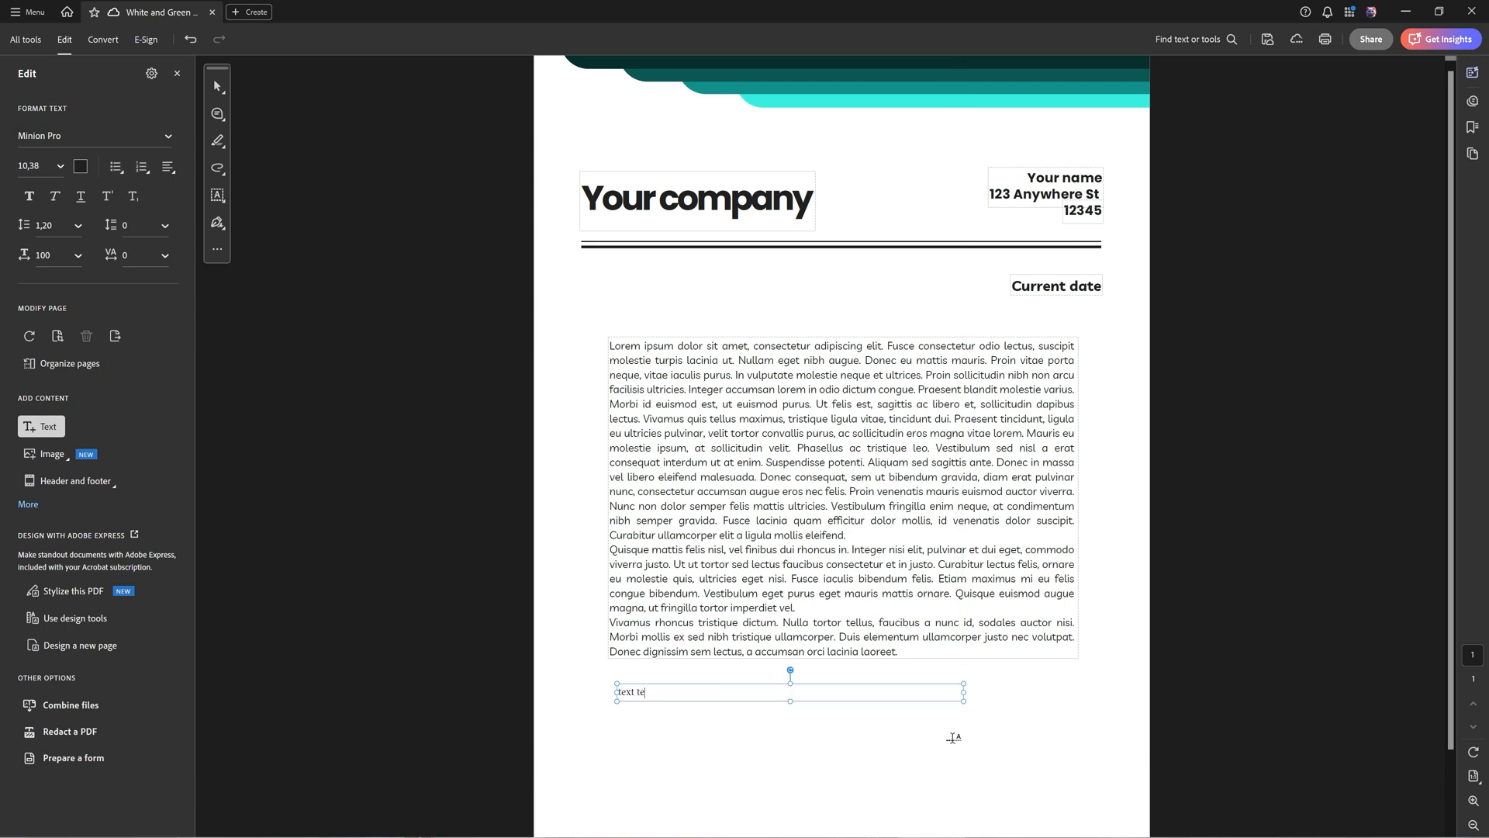
{"action": "left_click", "coordinate": [217, 86]}
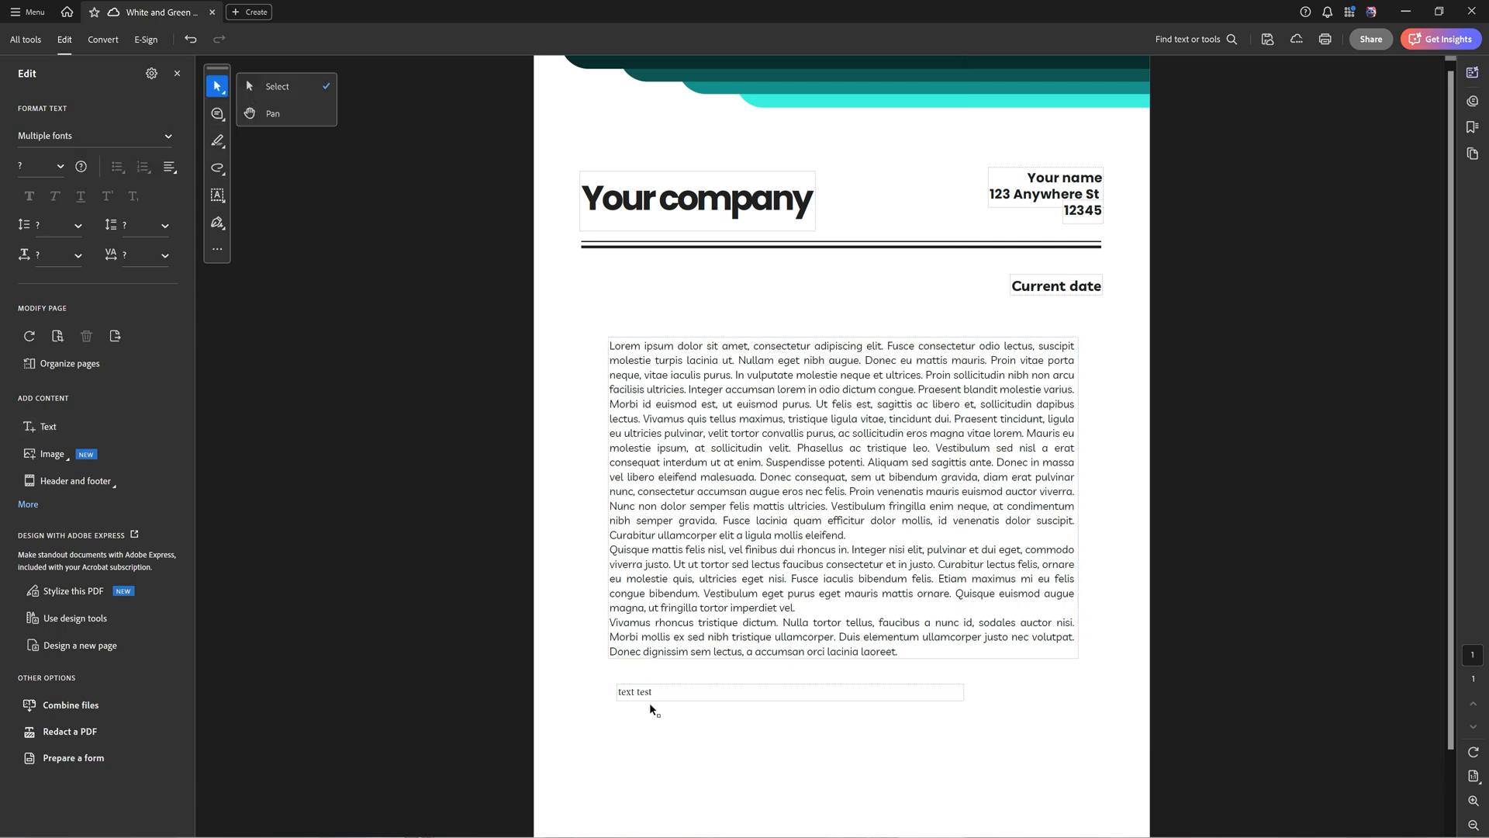
{"action": "left_click", "coordinate": [786, 692]}
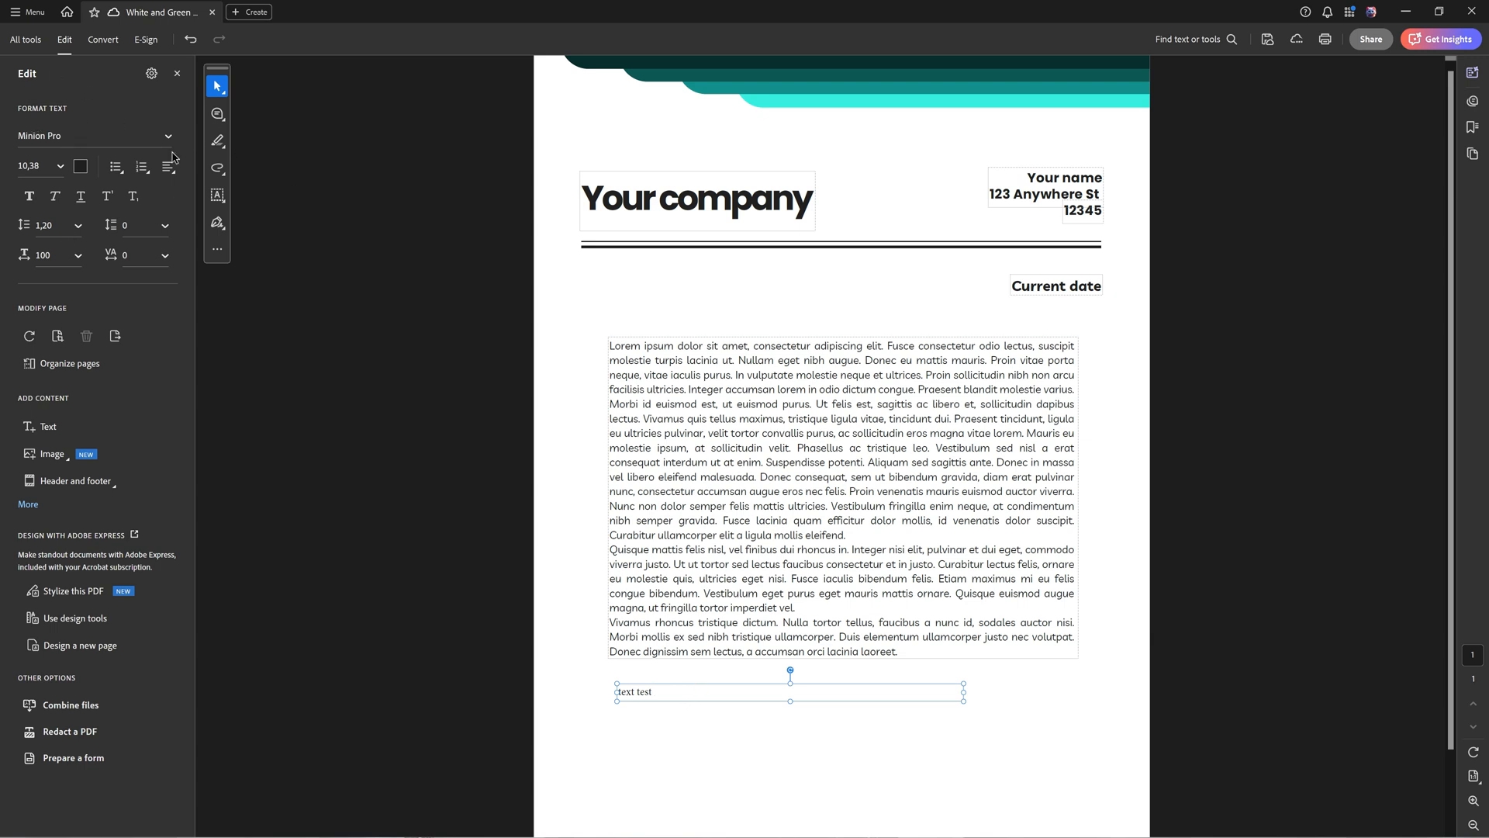
{"action": "mouse_move", "coordinate": [117, 136]}
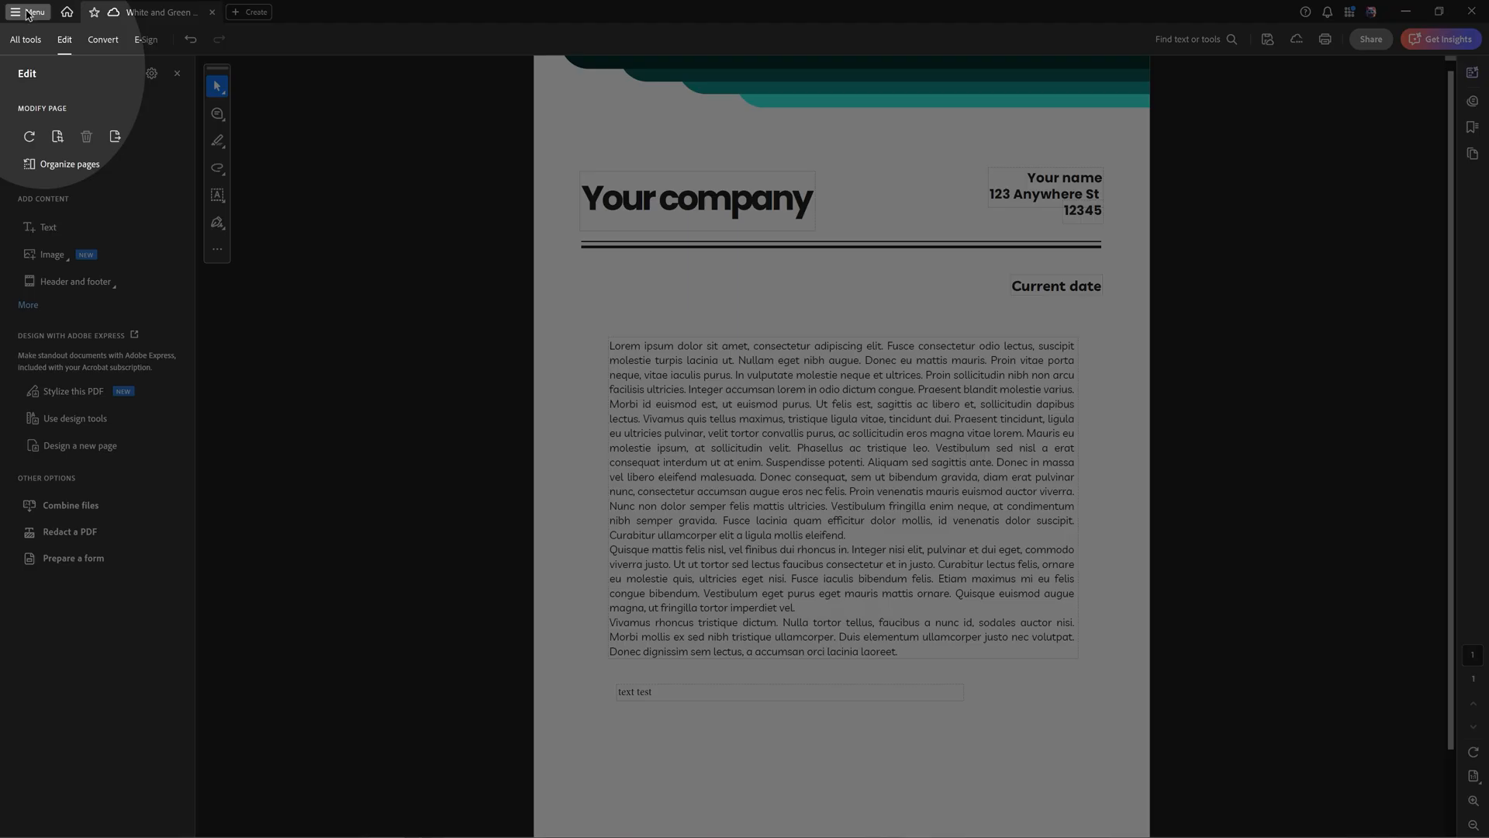
{"action": "mouse_move", "coordinate": [34, 11]}
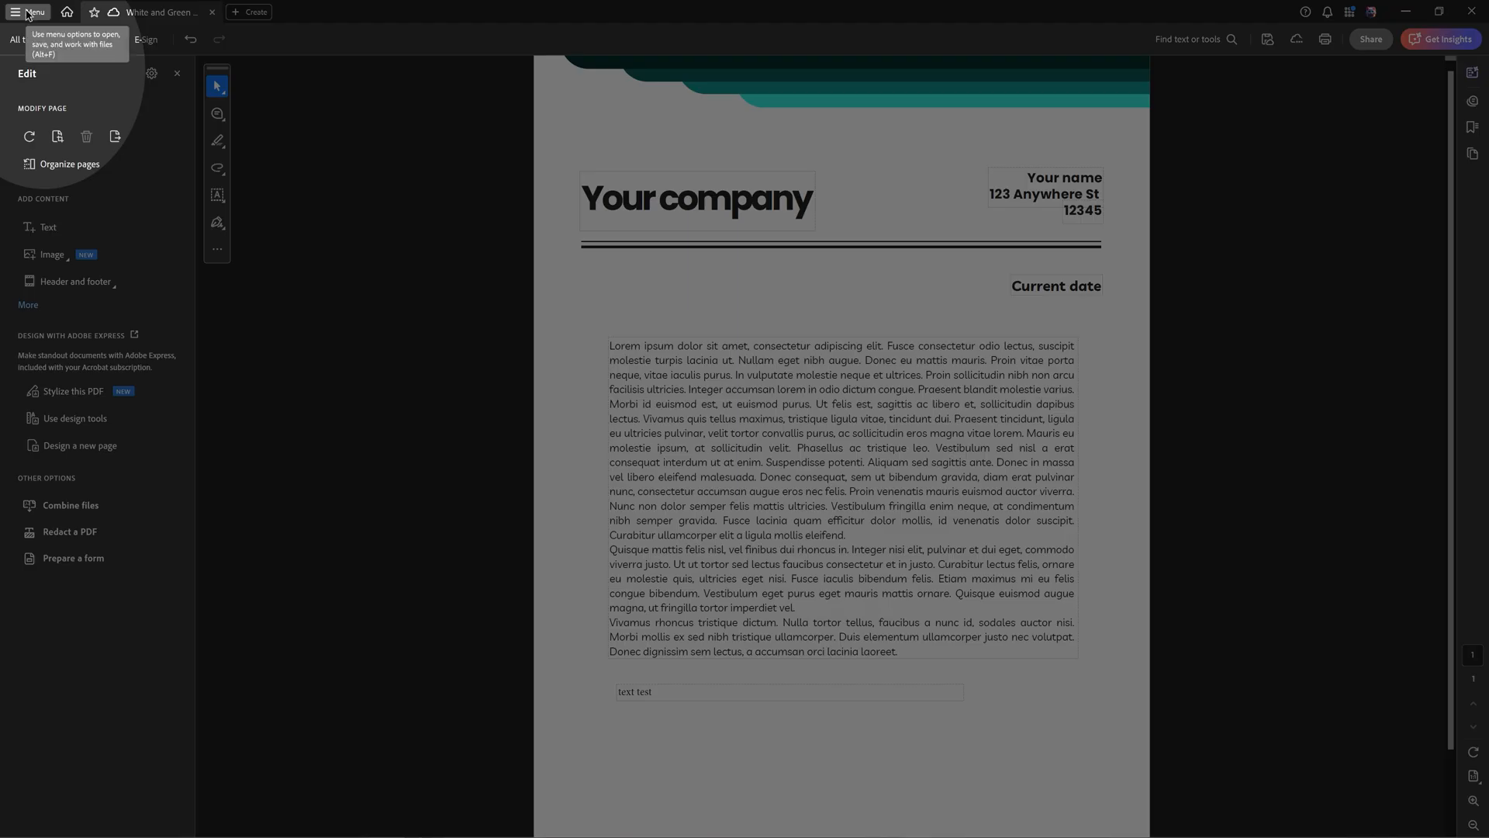
- Bring up the application menu to reach Preferences
{"action": "left_click", "coordinate": [16, 11]}
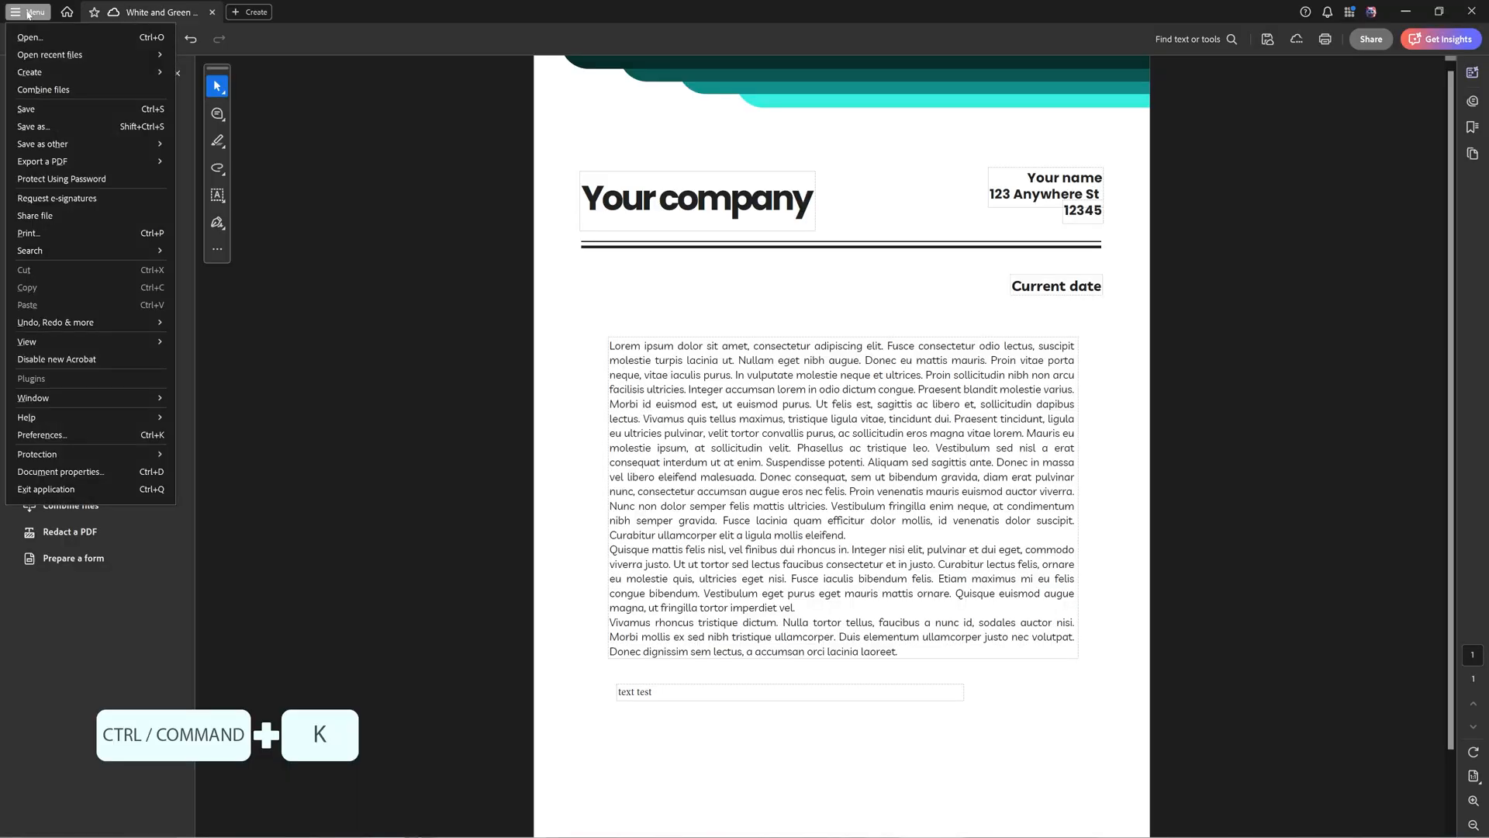
{"action": "mouse_move", "coordinate": [50, 54]}
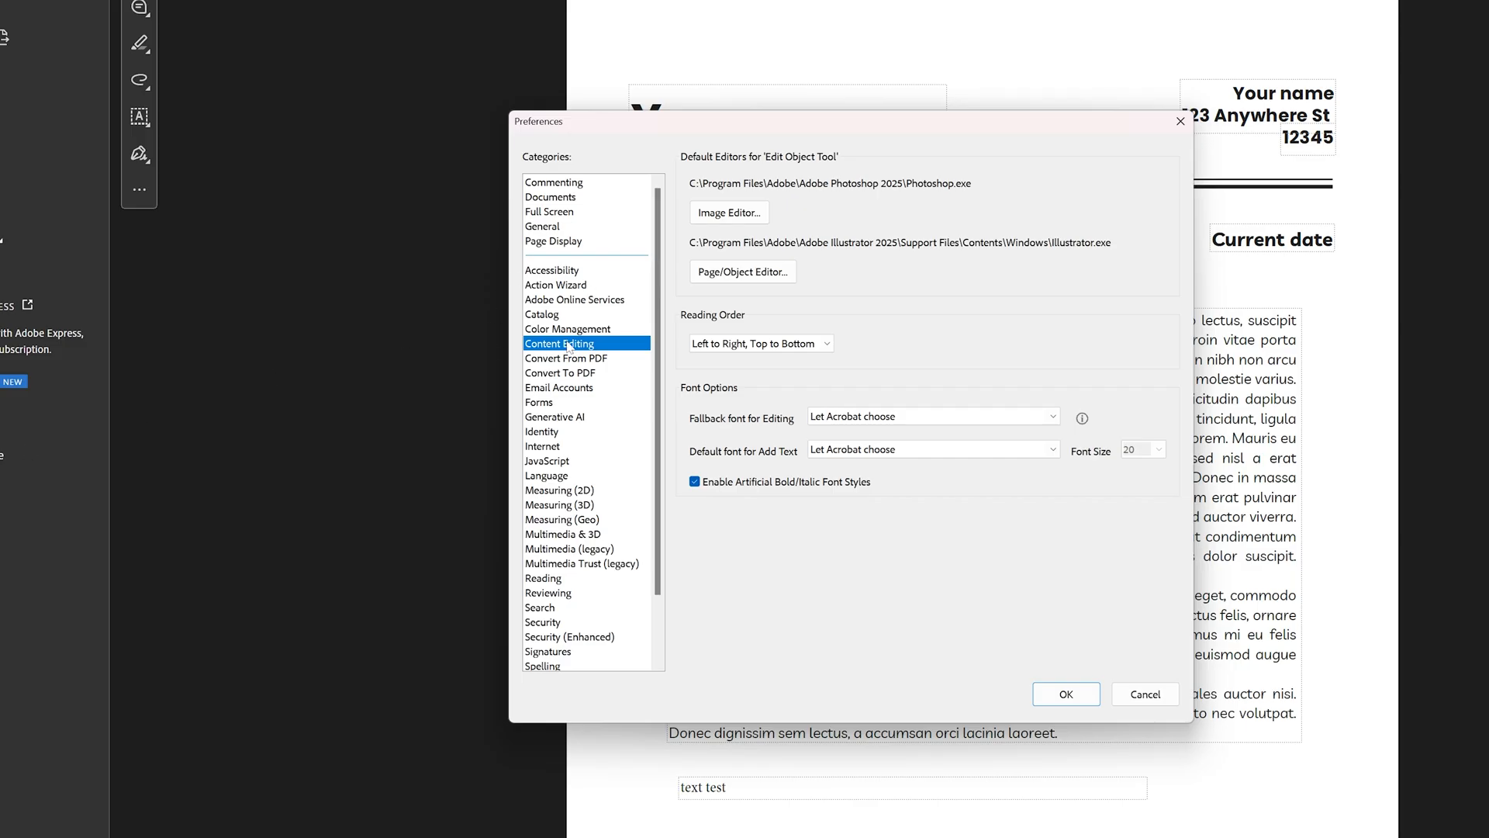
{"action": "mouse_move", "coordinate": [670, 523]}
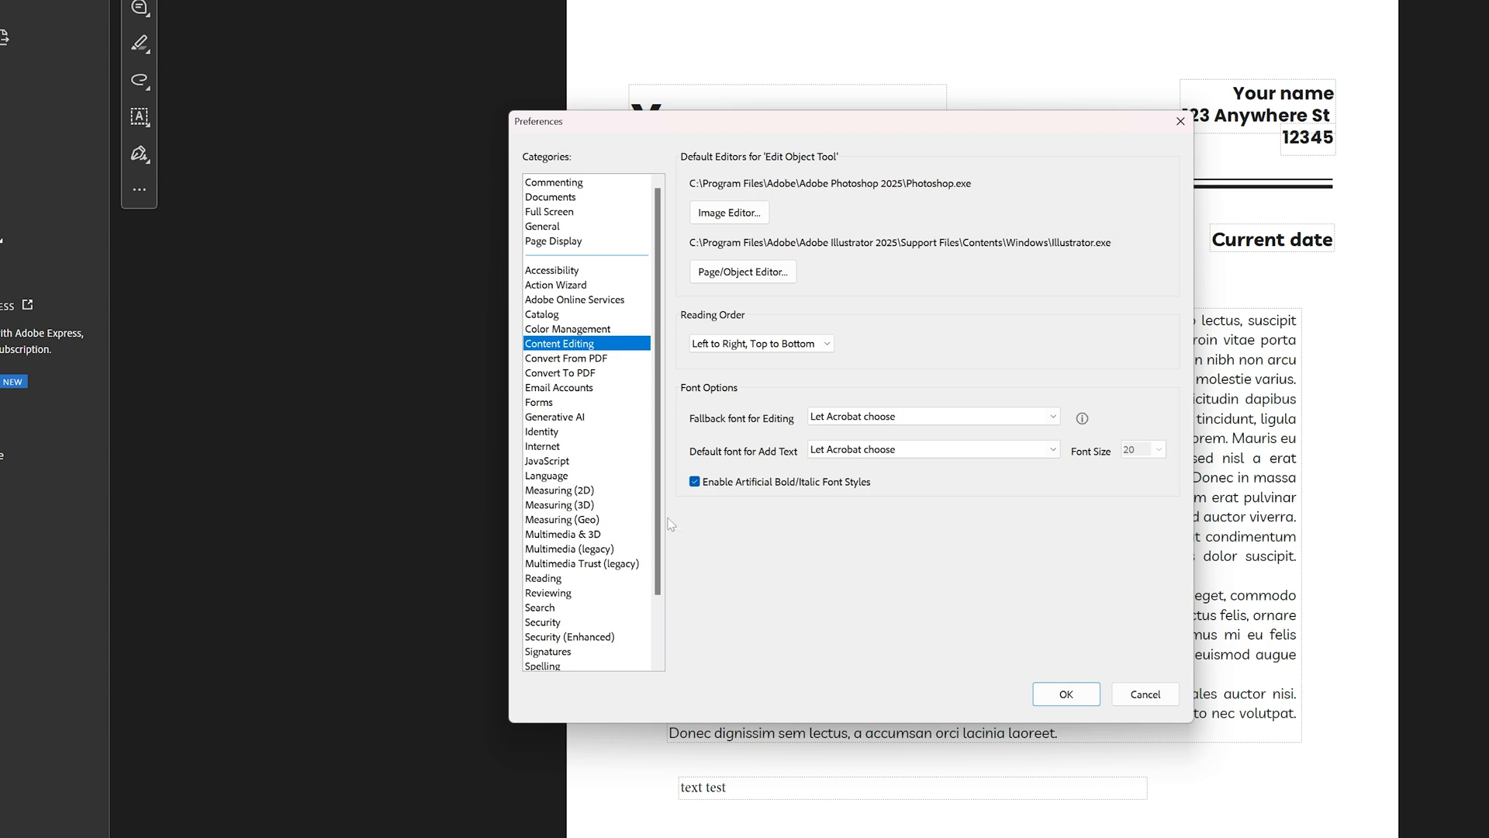
{"action": "mouse_move", "coordinate": [790, 380]}
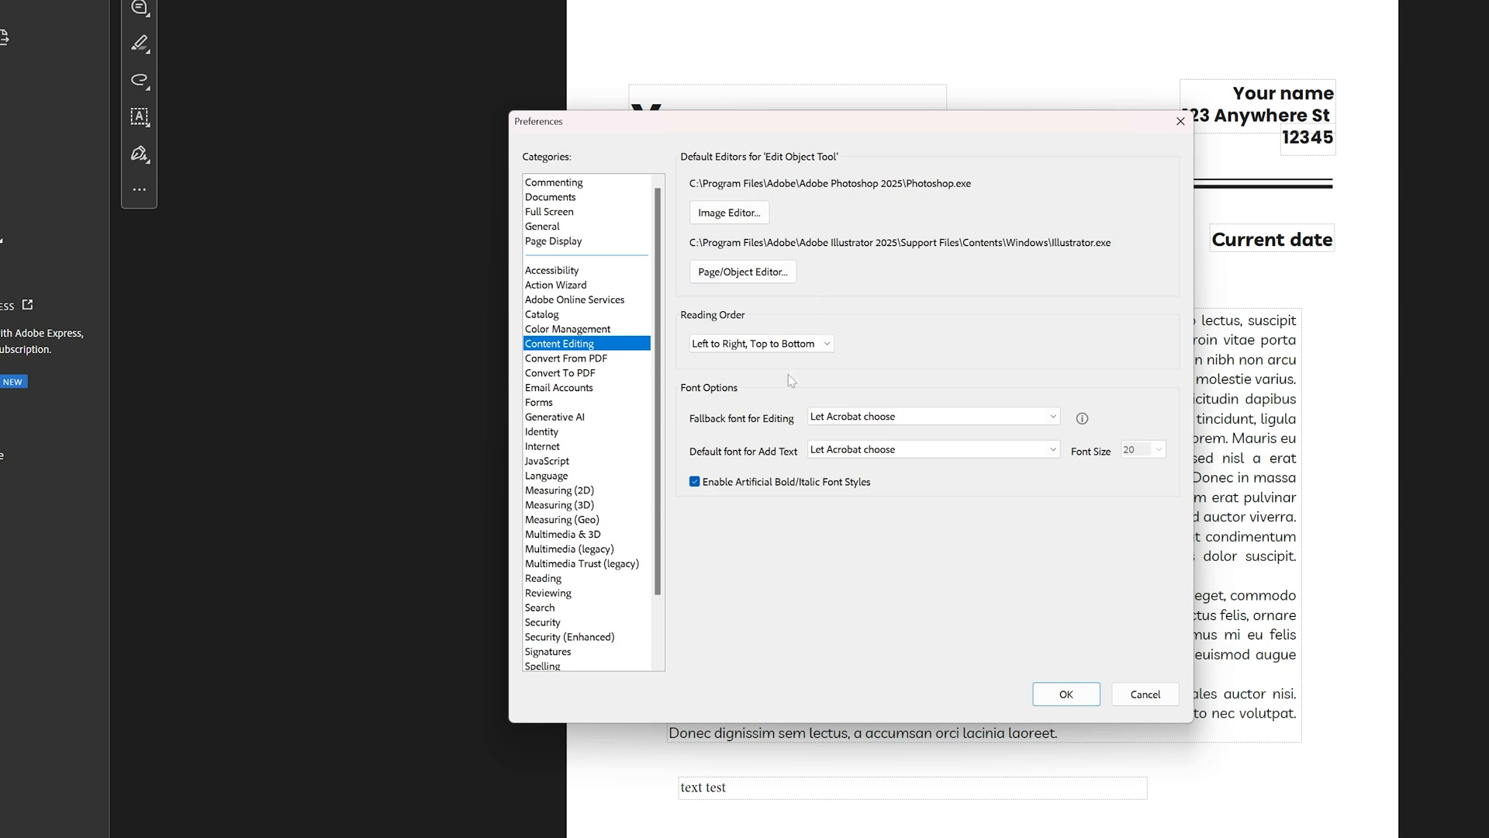
{"action": "mouse_move", "coordinate": [875, 403]}
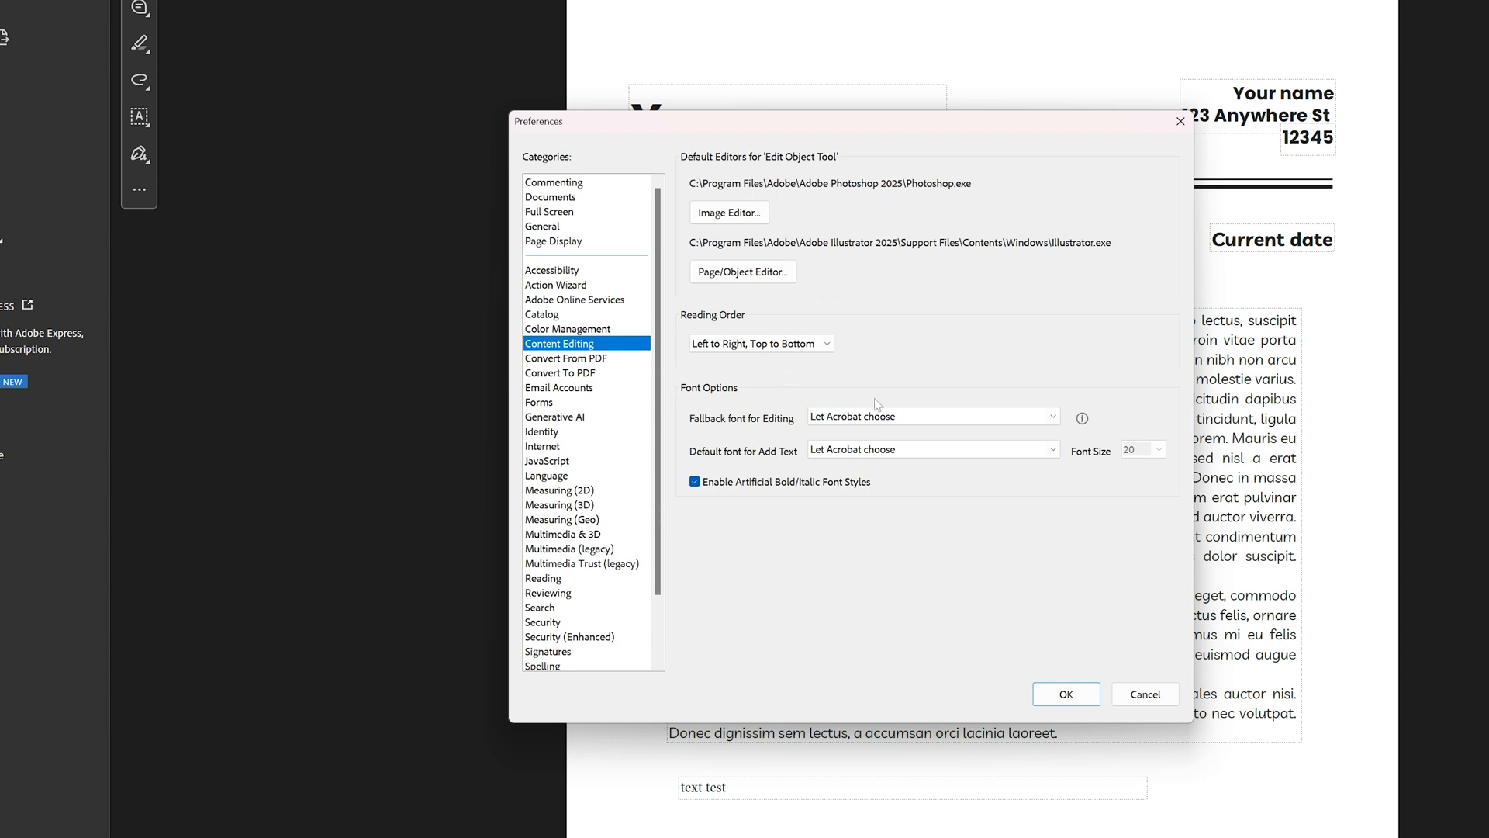
{"action": "mouse_move", "coordinate": [743, 439]}
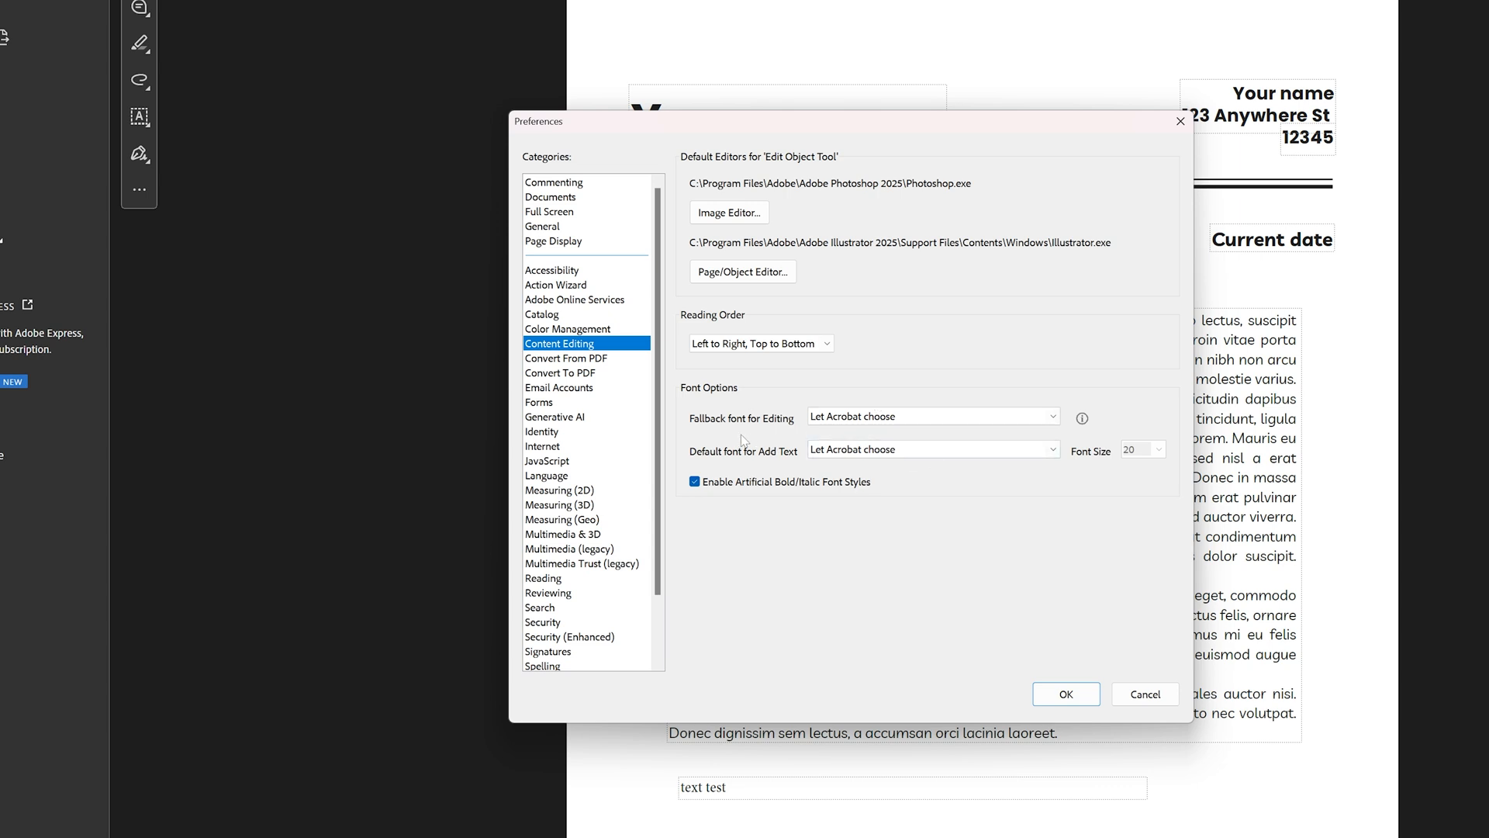
{"action": "mouse_move", "coordinate": [768, 439]}
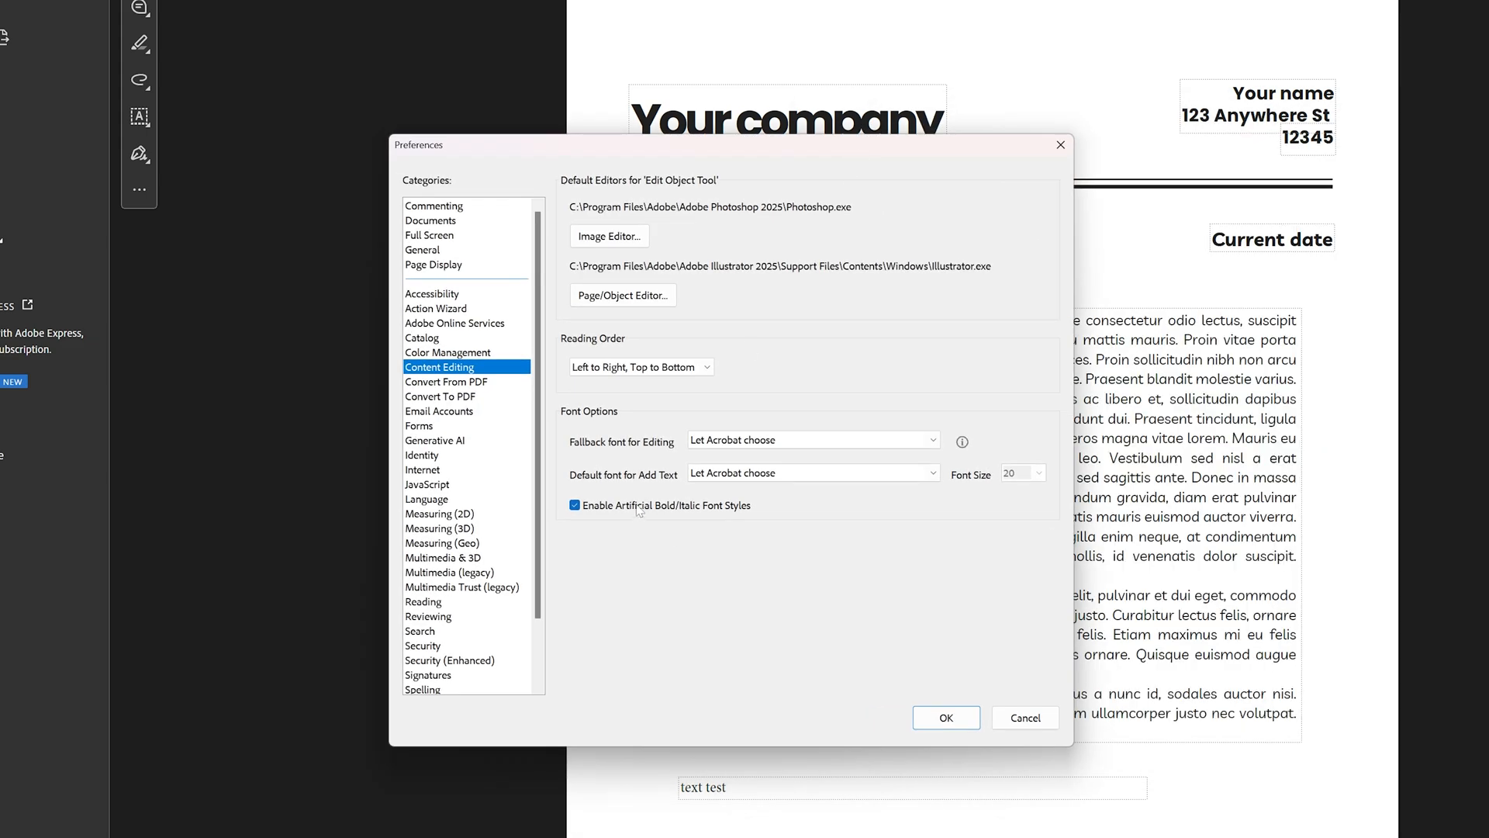
{"action": "mouse_move", "coordinate": [674, 455]}
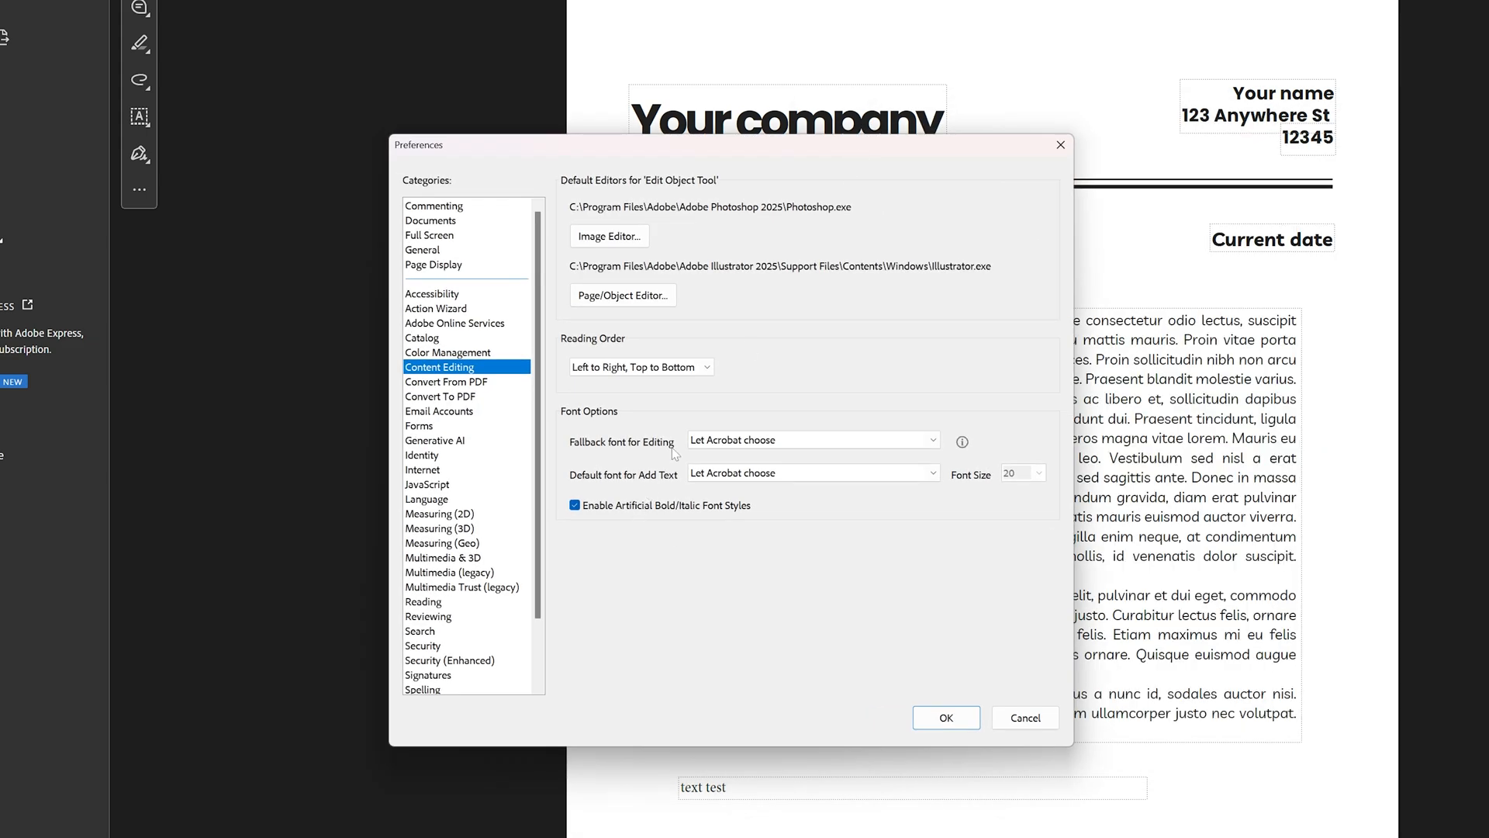
{"action": "mouse_move", "coordinate": [632, 493]}
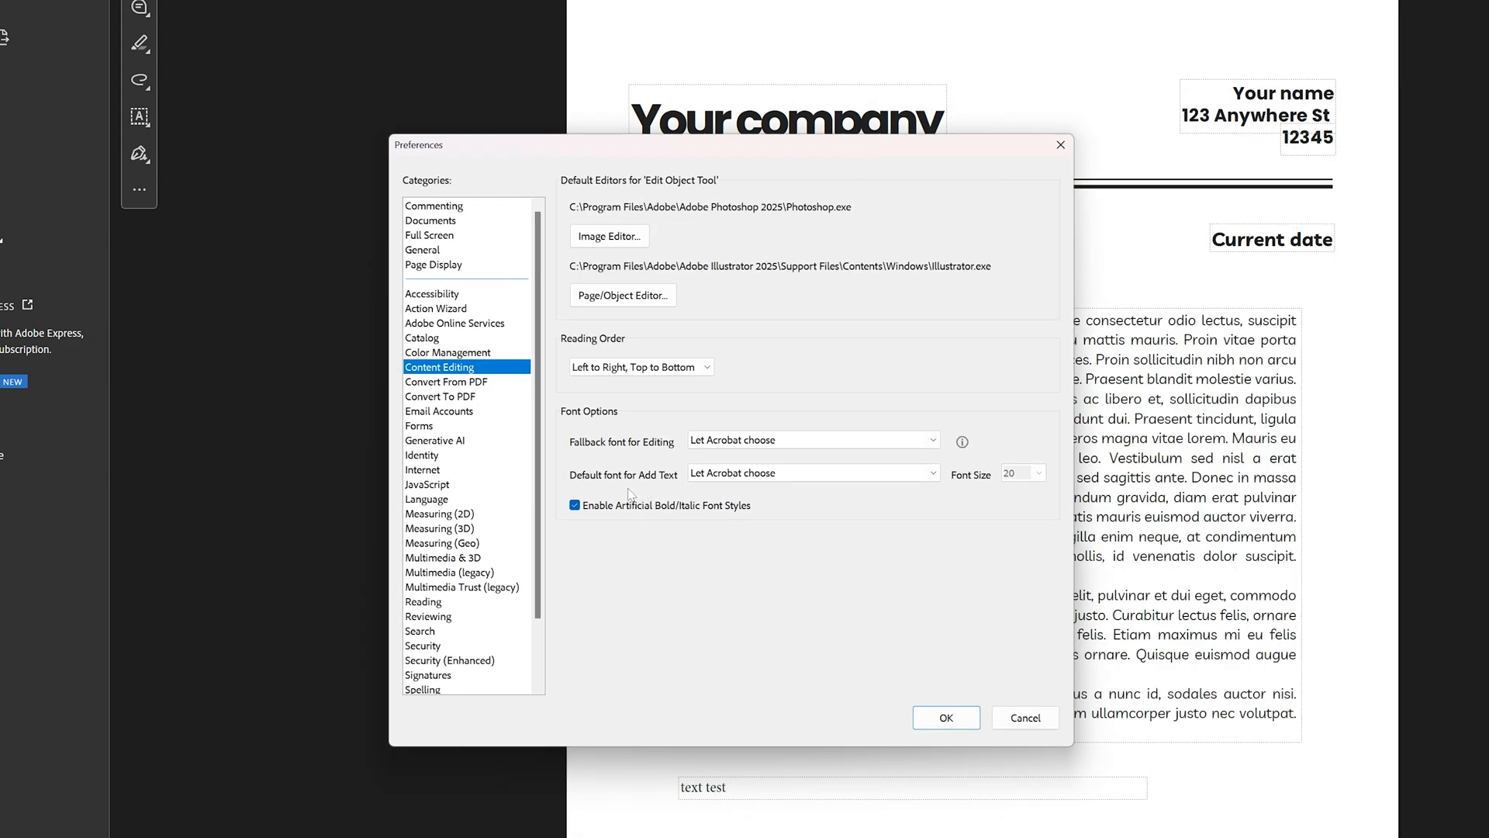
{"action": "mouse_move", "coordinate": [694, 346]}
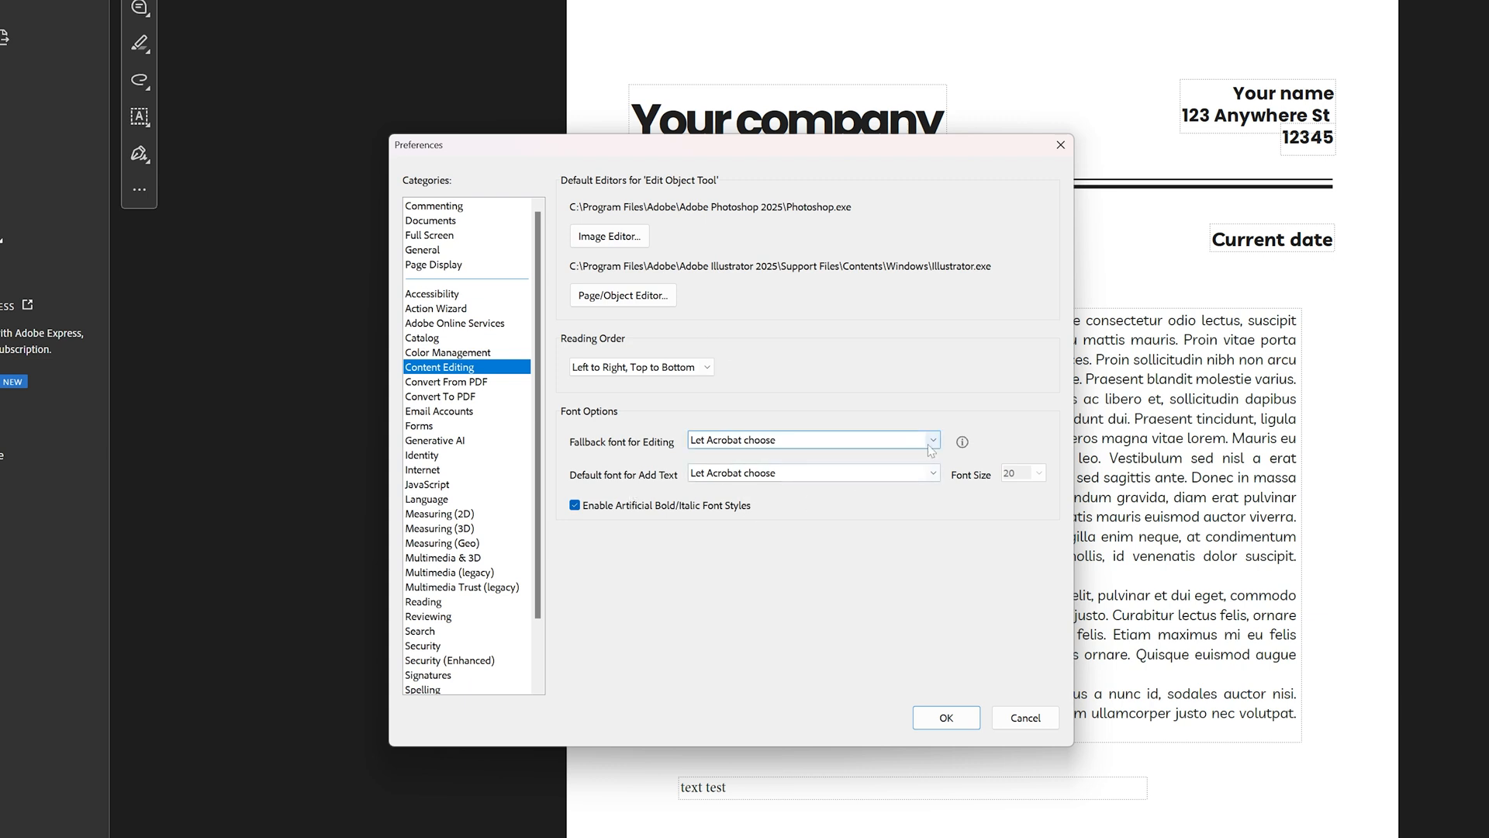
- Leave the fallback font unchanged, set the Add Text default font to Atlanta and pick a new size
{"action": "left_click", "coordinate": [931, 439]}
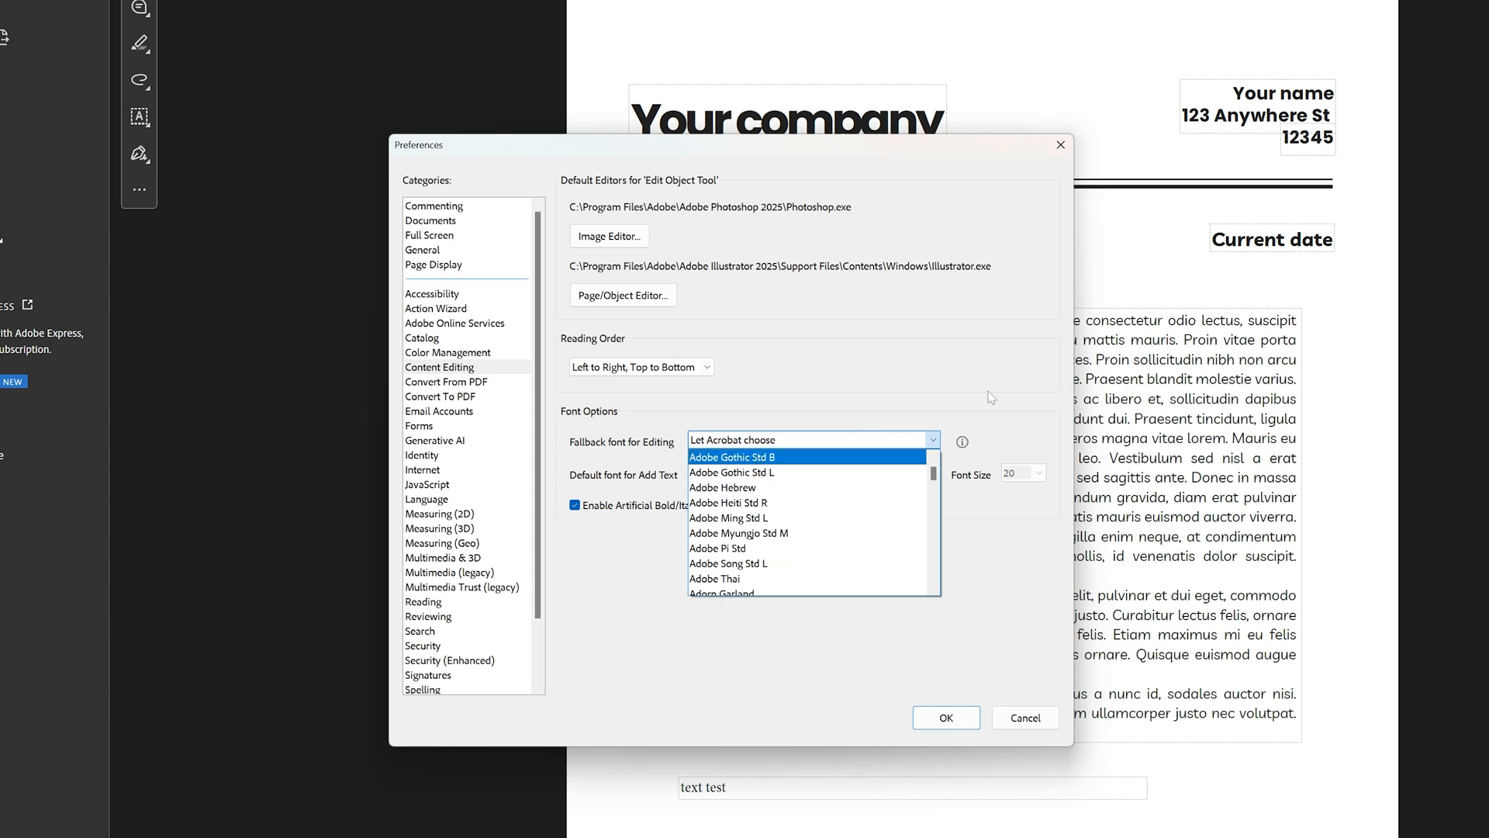
{"action": "left_click", "coordinate": [811, 439]}
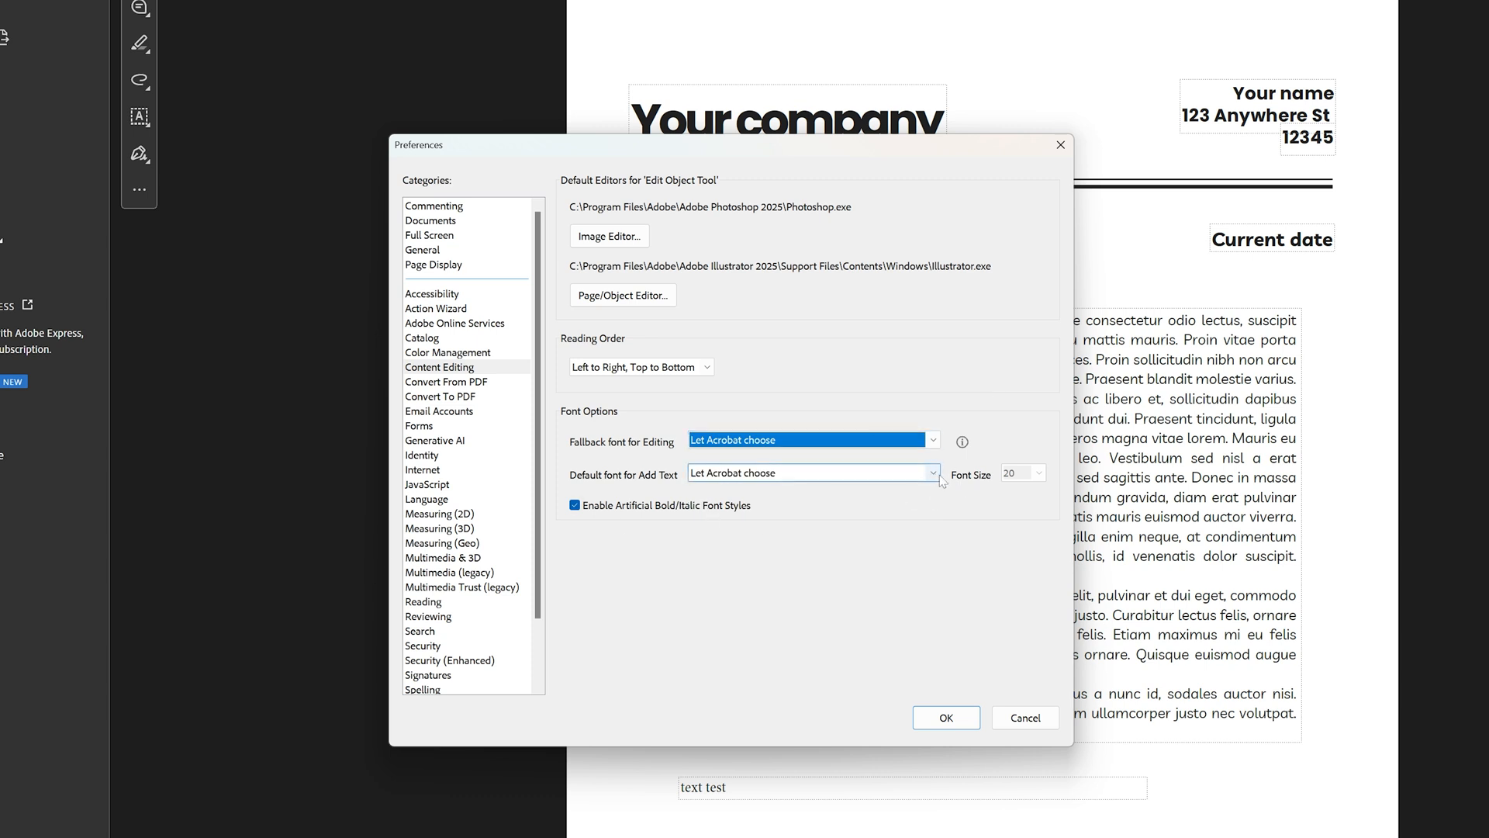
{"action": "left_click", "coordinate": [930, 473]}
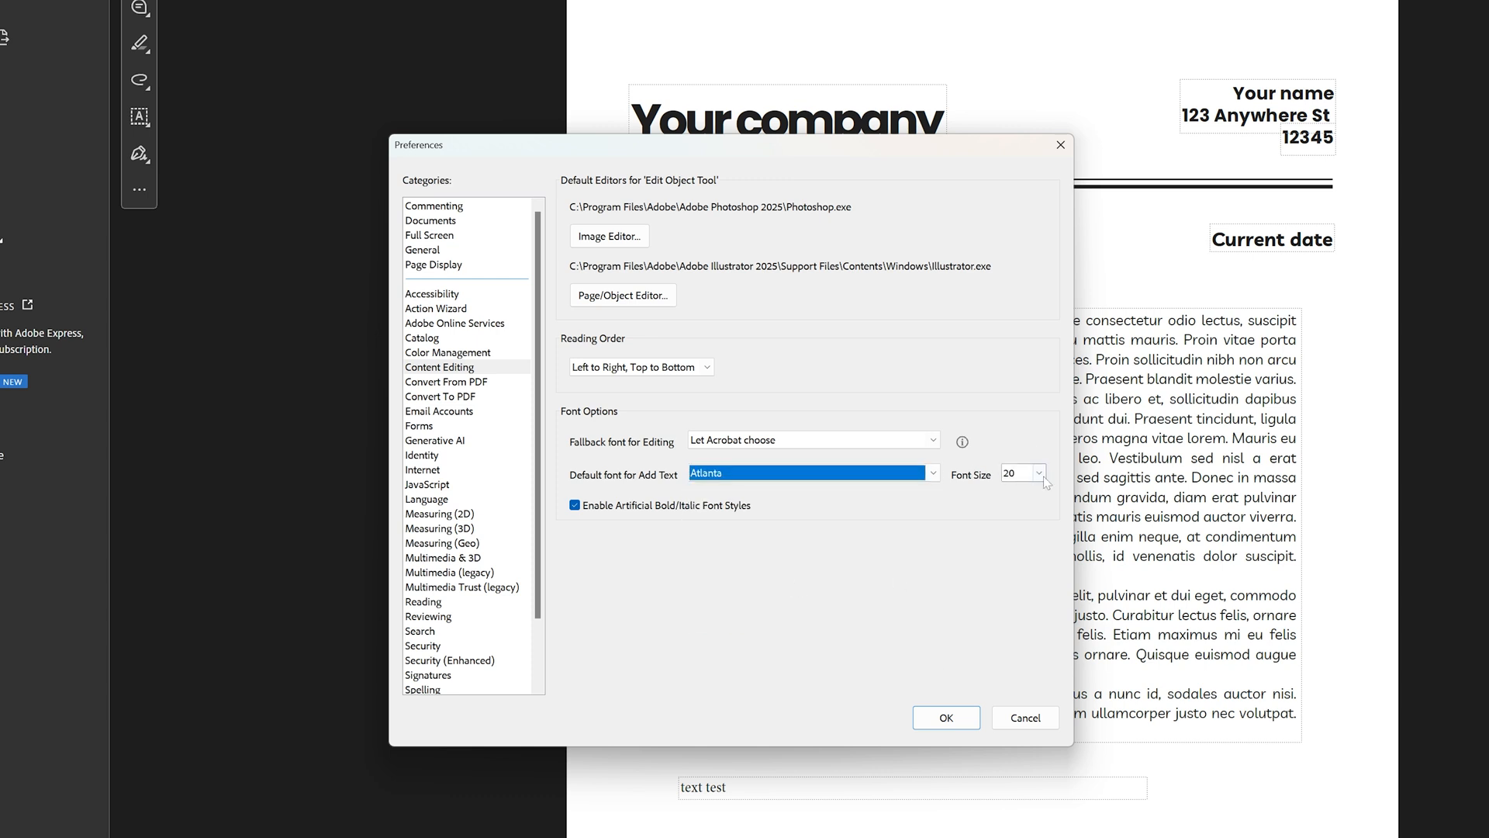
{"action": "left_click", "coordinate": [1038, 473]}
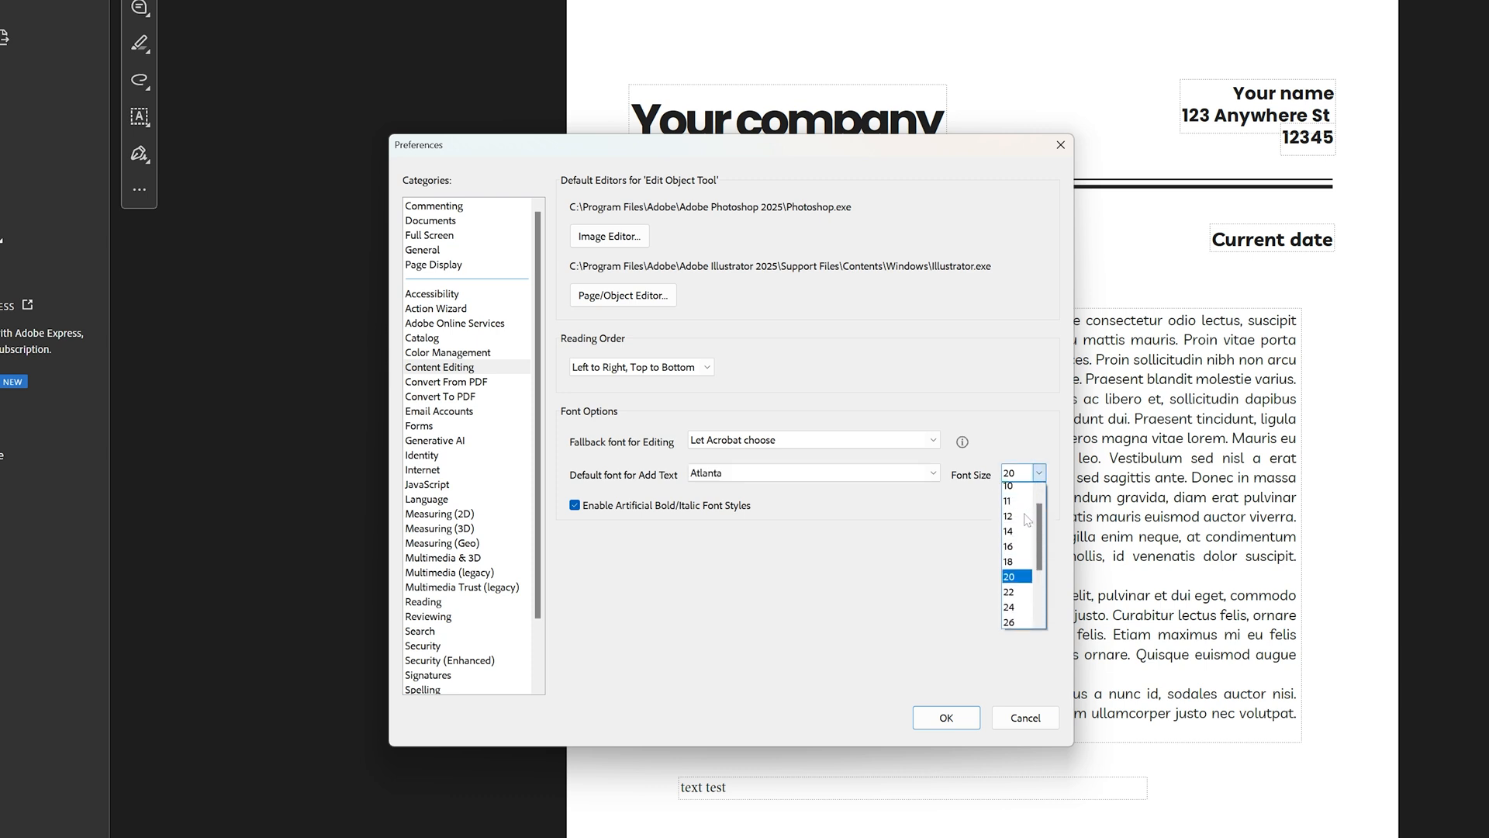
{"action": "left_click", "coordinate": [1010, 560]}
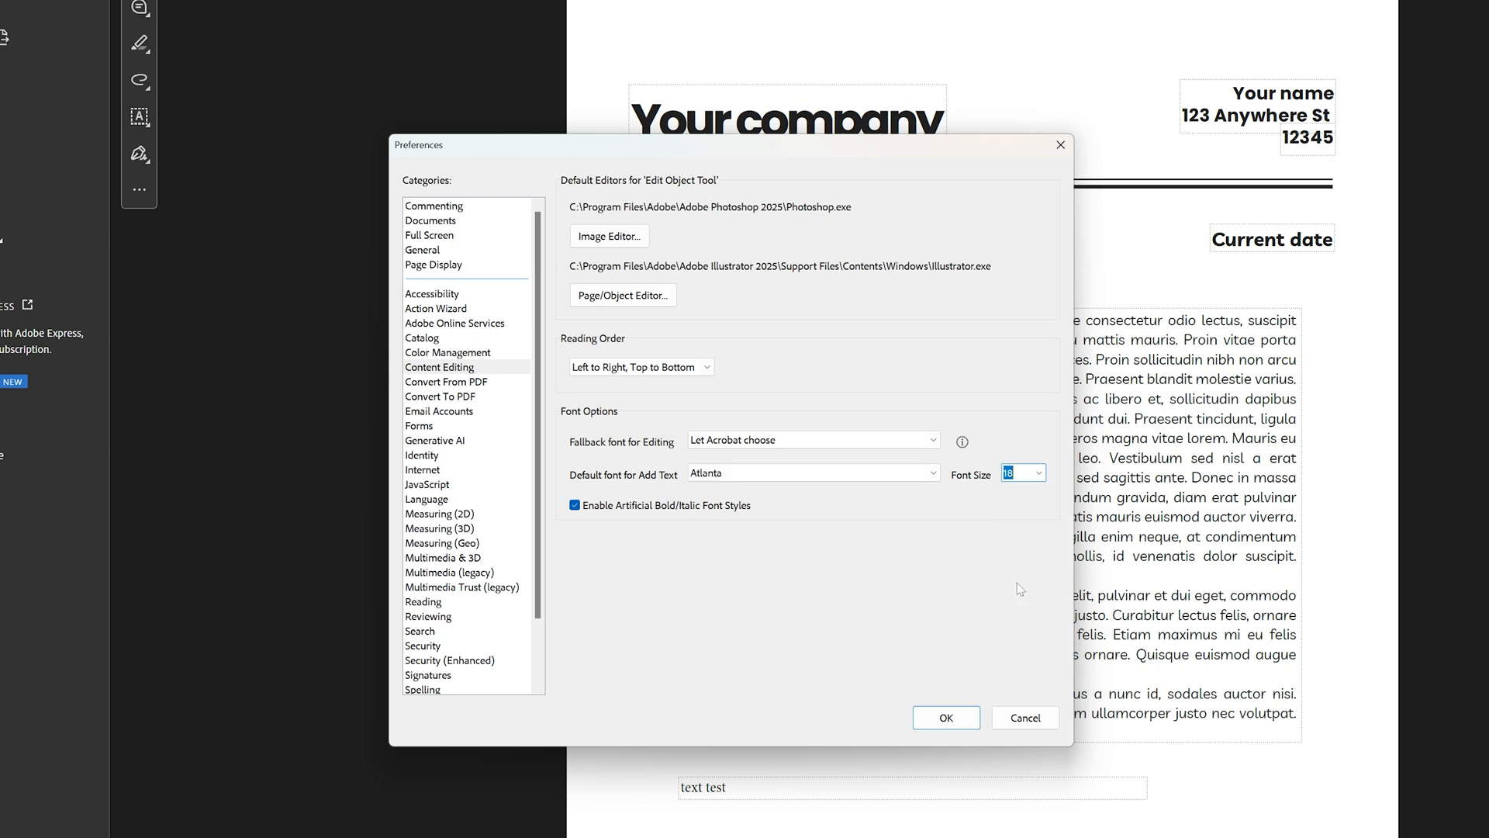
{"action": "mouse_move", "coordinate": [922, 722]}
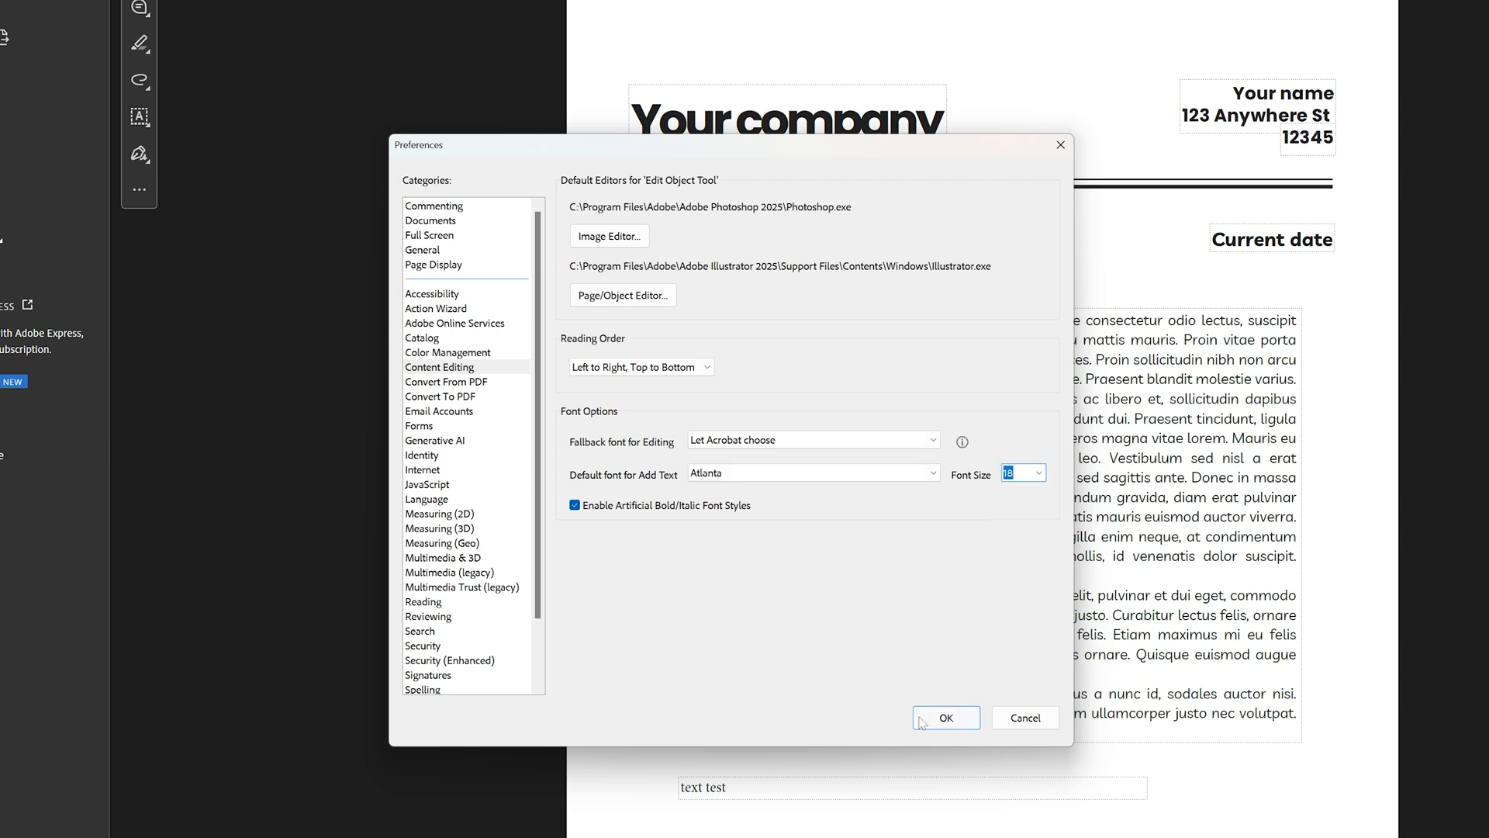
- Confirm the preferences and add a second 'text test' box in Atlanta, size 18
{"action": "left_click", "coordinate": [945, 717]}
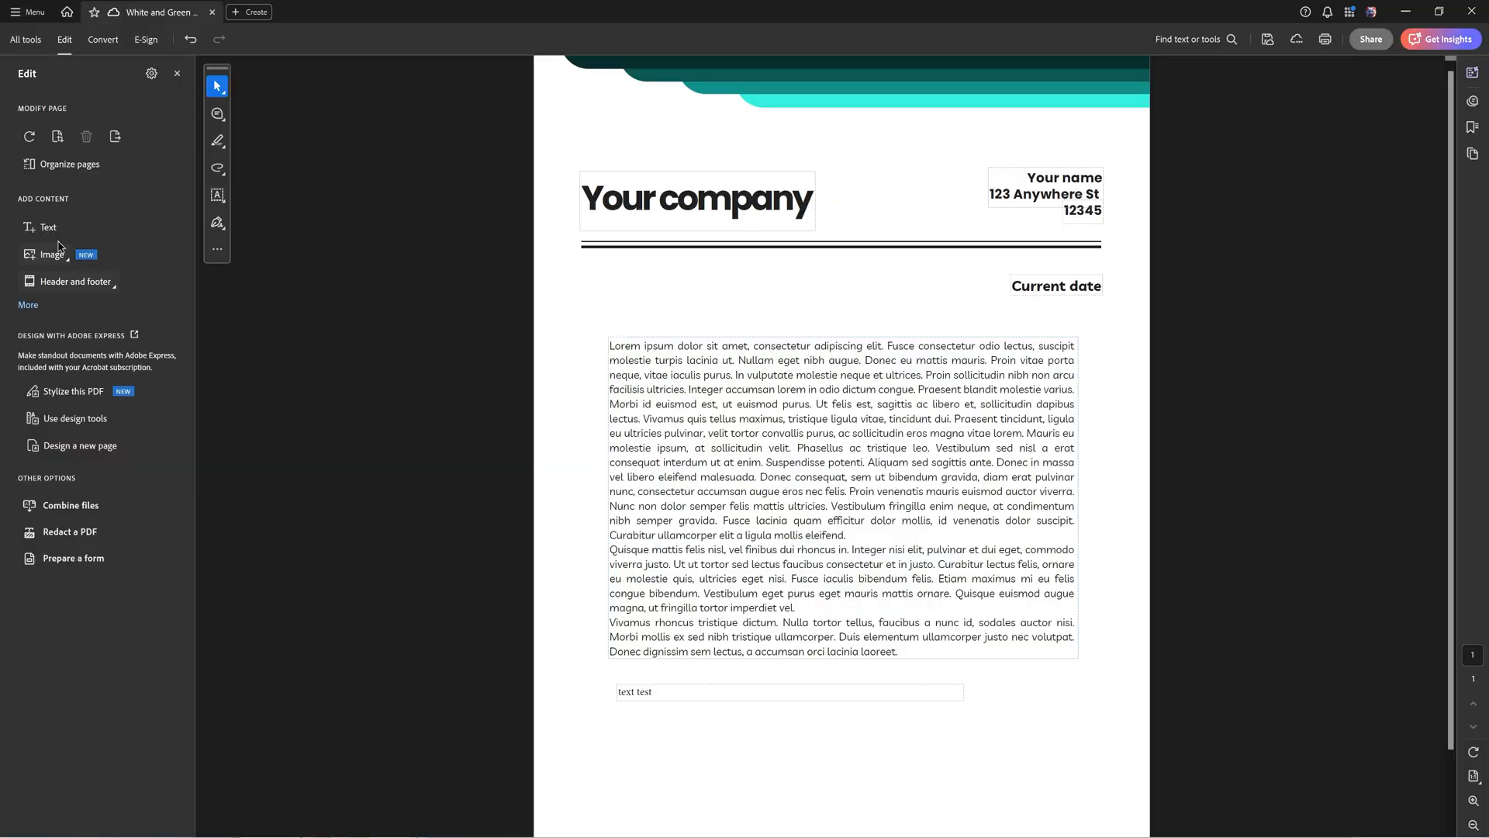
{"action": "left_click", "coordinate": [41, 227]}
{"action": "type", "text": "text test"}
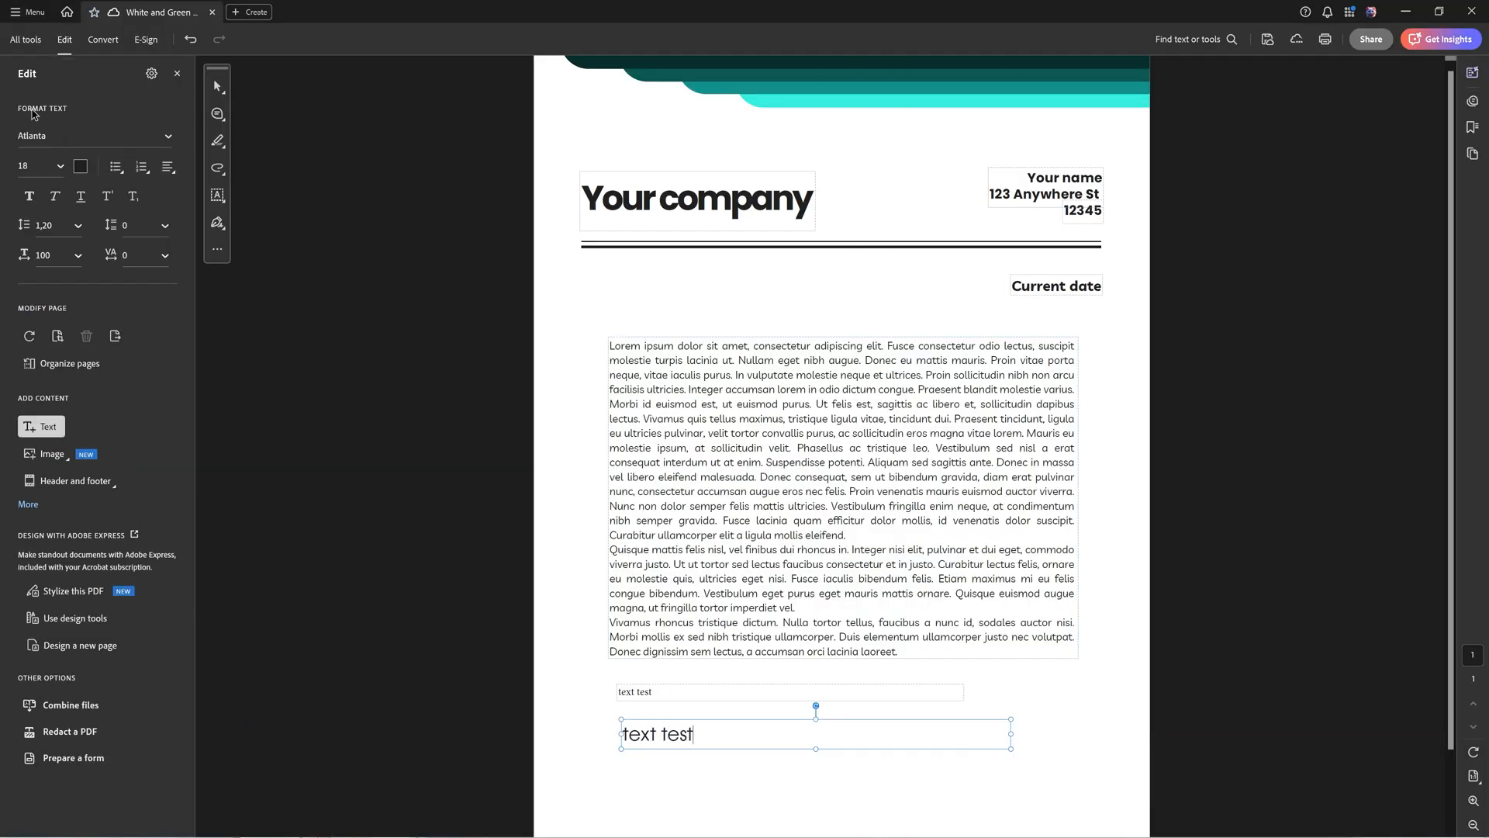
{"action": "left_click", "coordinate": [217, 87]}
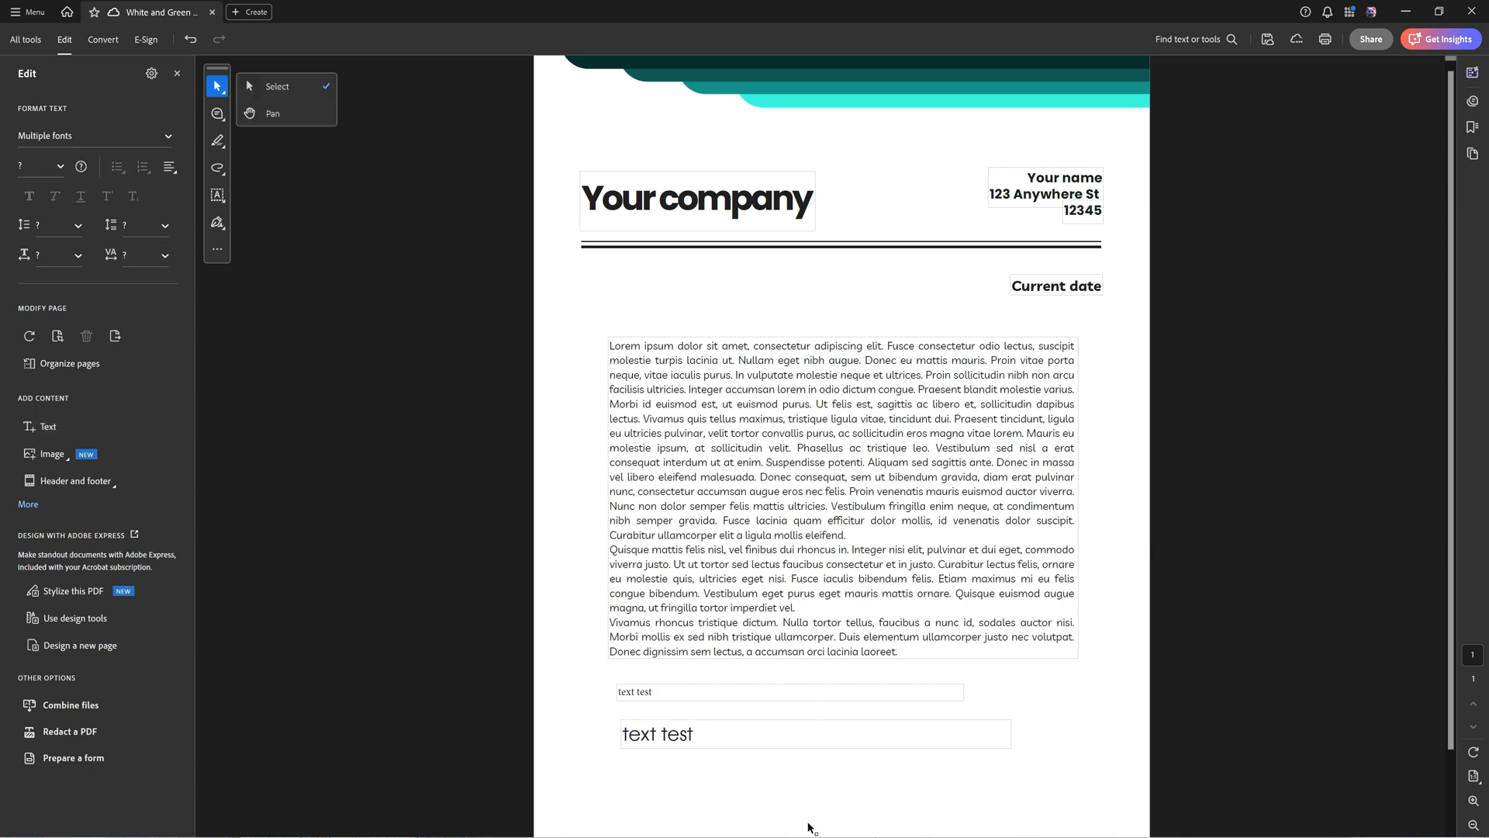
{"action": "left_click", "coordinate": [812, 734]}
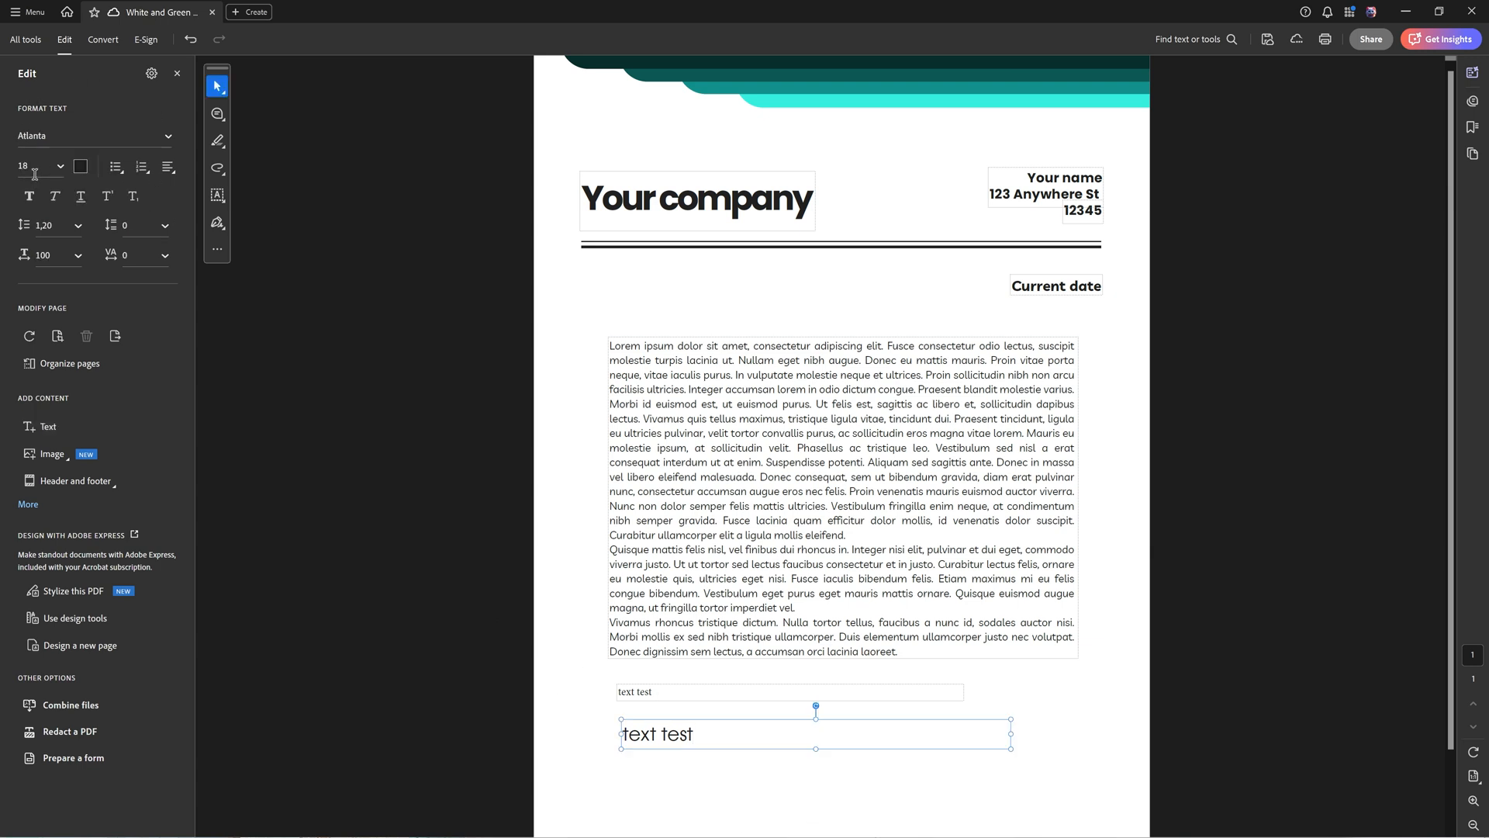
{"action": "mouse_move", "coordinate": [779, 687]}
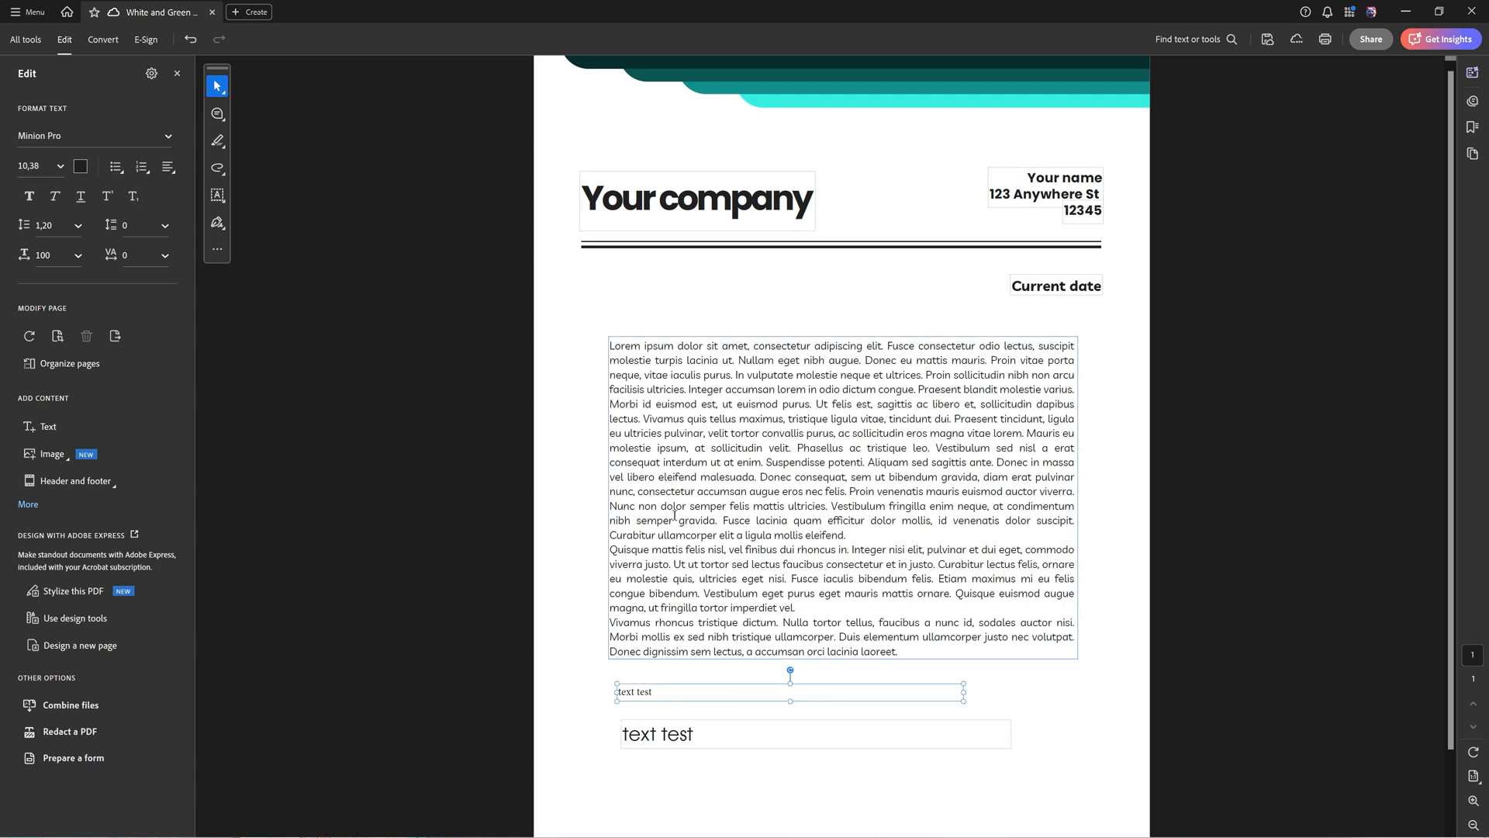
- Select the body paragraph to compare its font with the new box
{"action": "scroll", "scroll_direction": "down", "scroll_amount": 3}
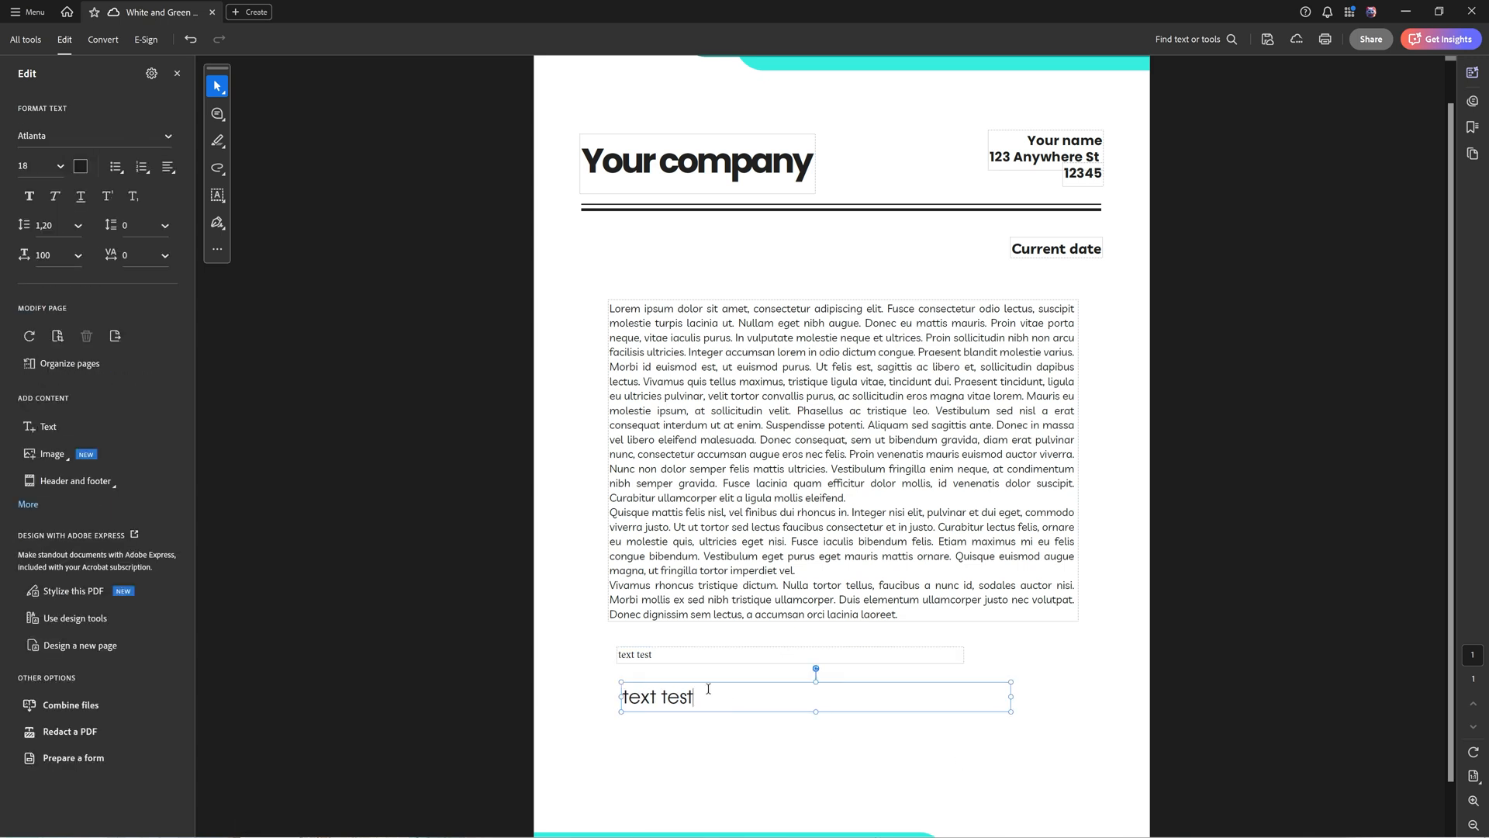
{"action": "left_click", "coordinate": [841, 461]}
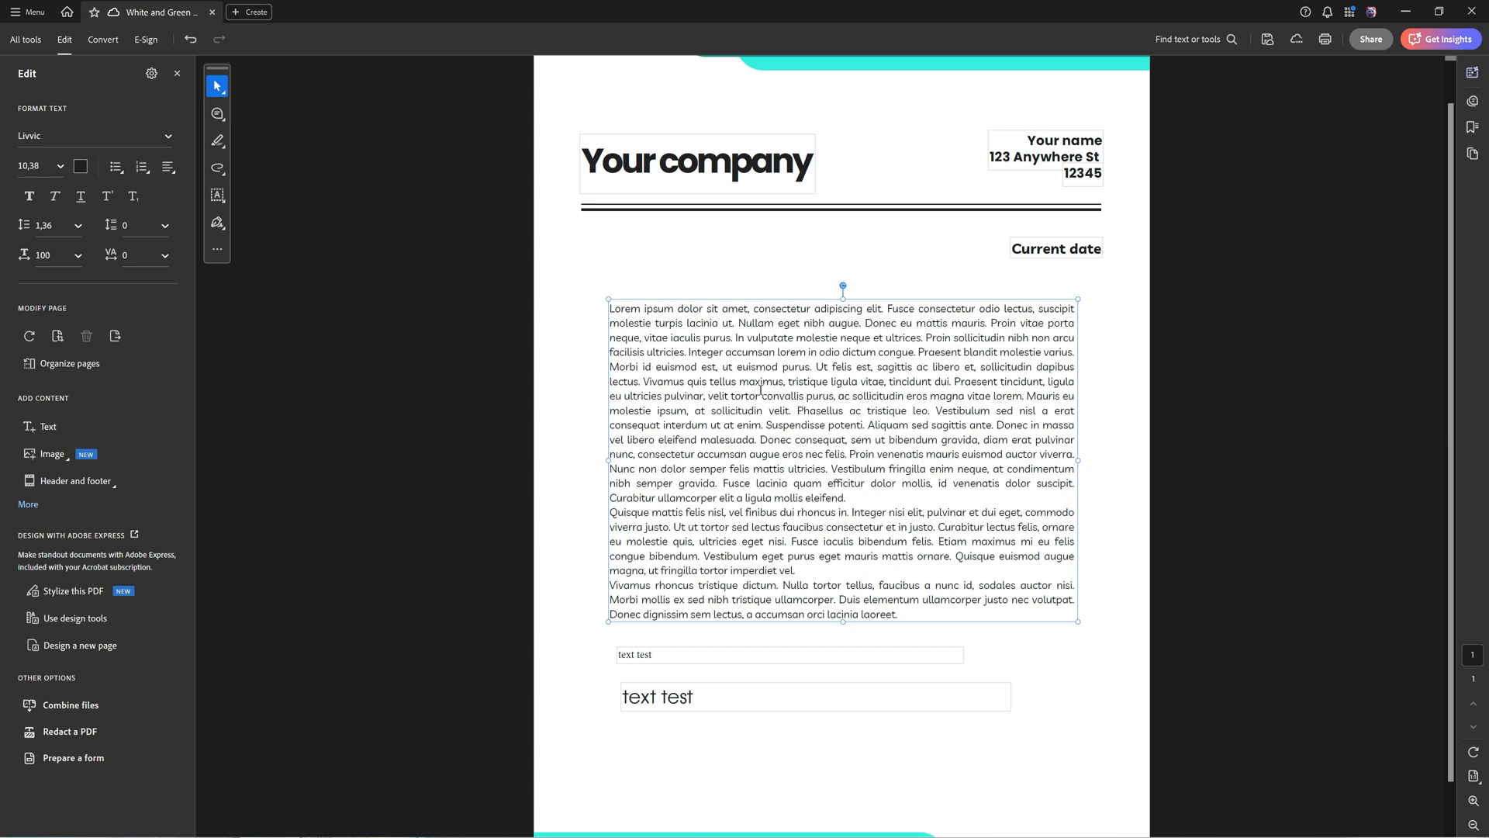
{"action": "mouse_move", "coordinate": [926, 592]}
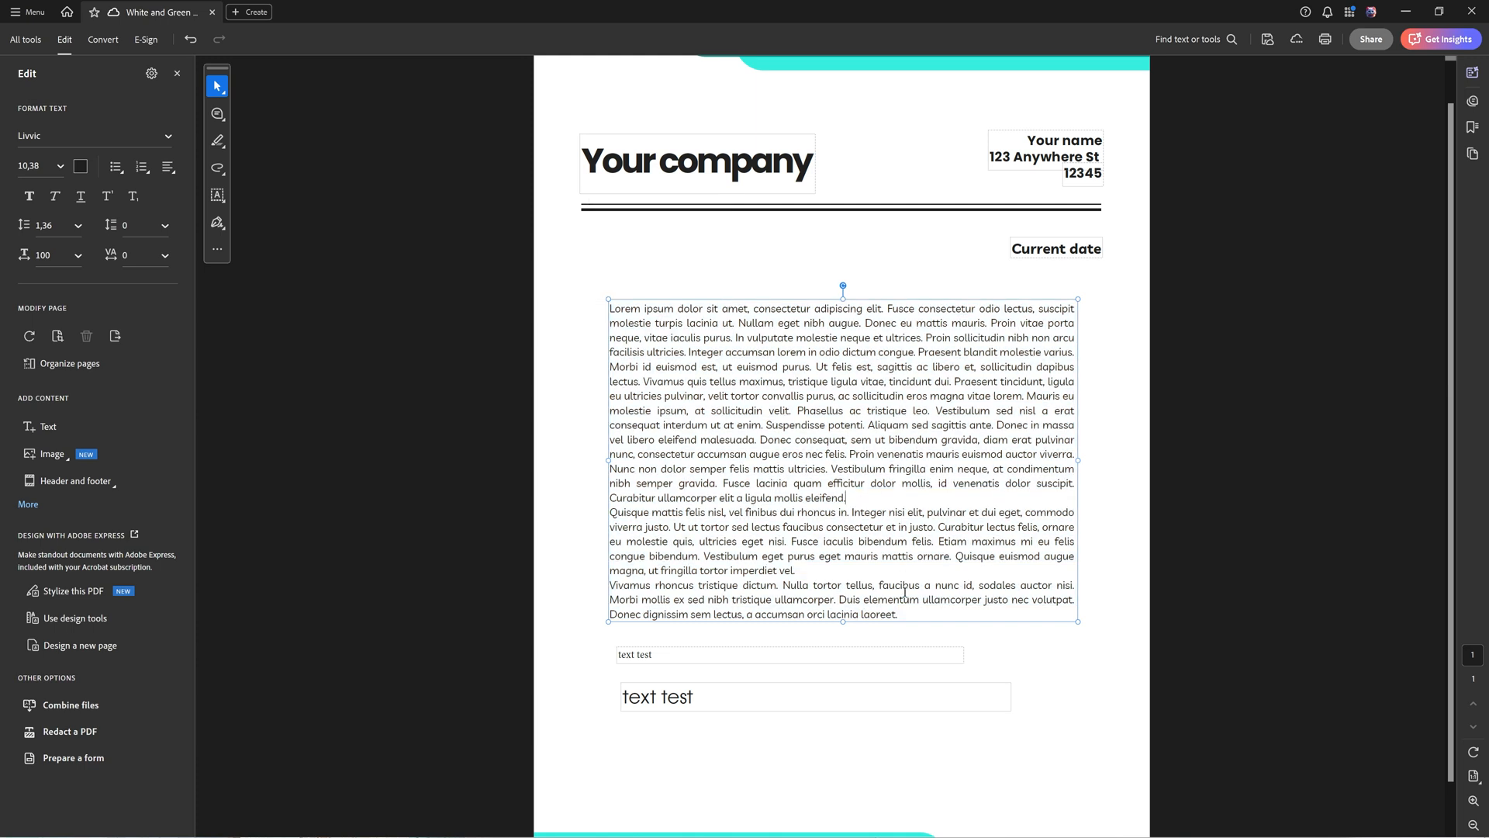
{"action": "mouse_move", "coordinate": [737, 405]}
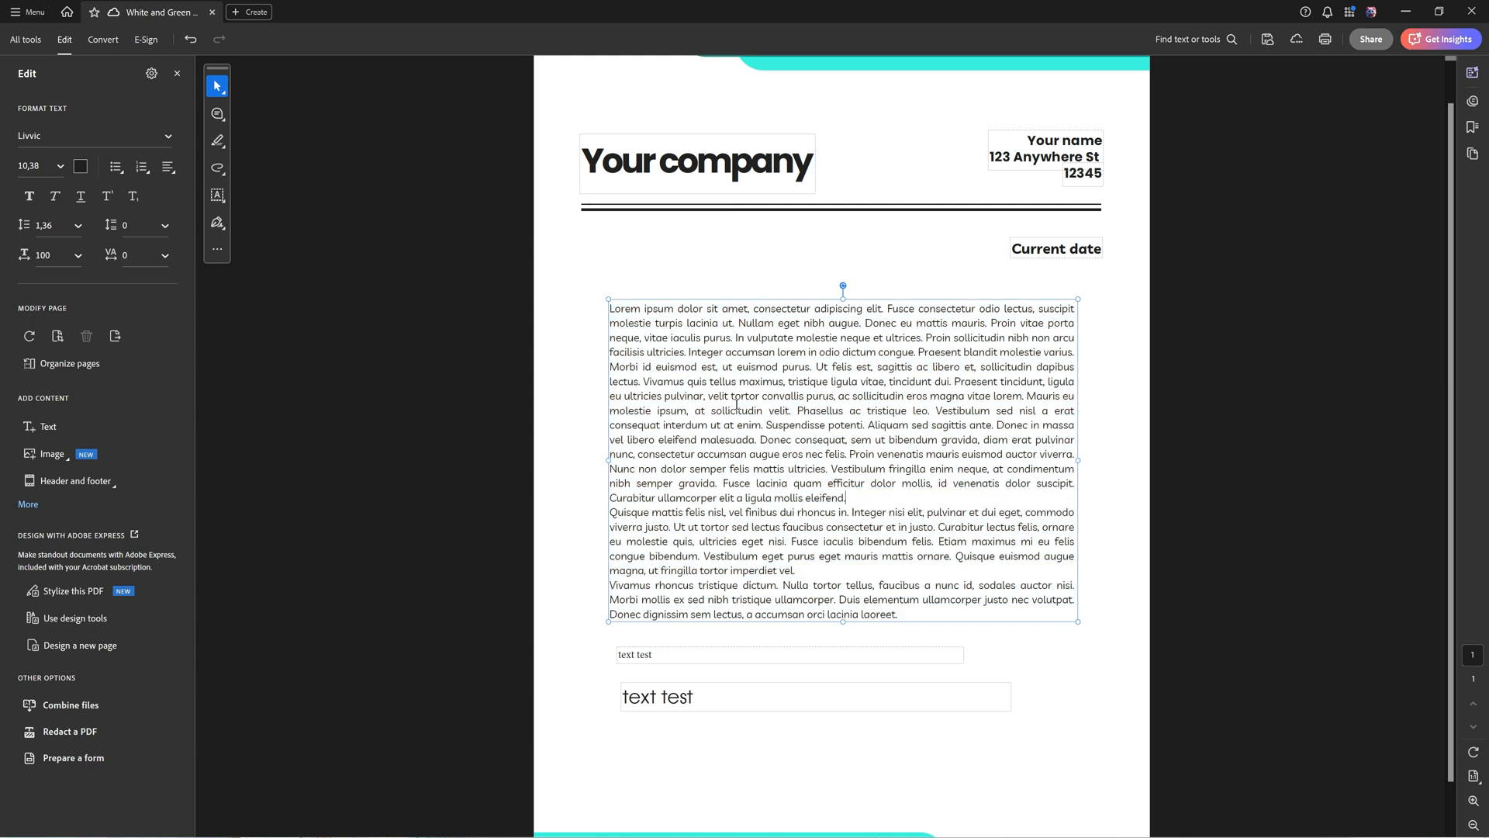
- Reopen Content Editing preferences with size 12 and list default fonts for 'Let Acrobat choose'
{"action": "left_click", "coordinate": [28, 10]}
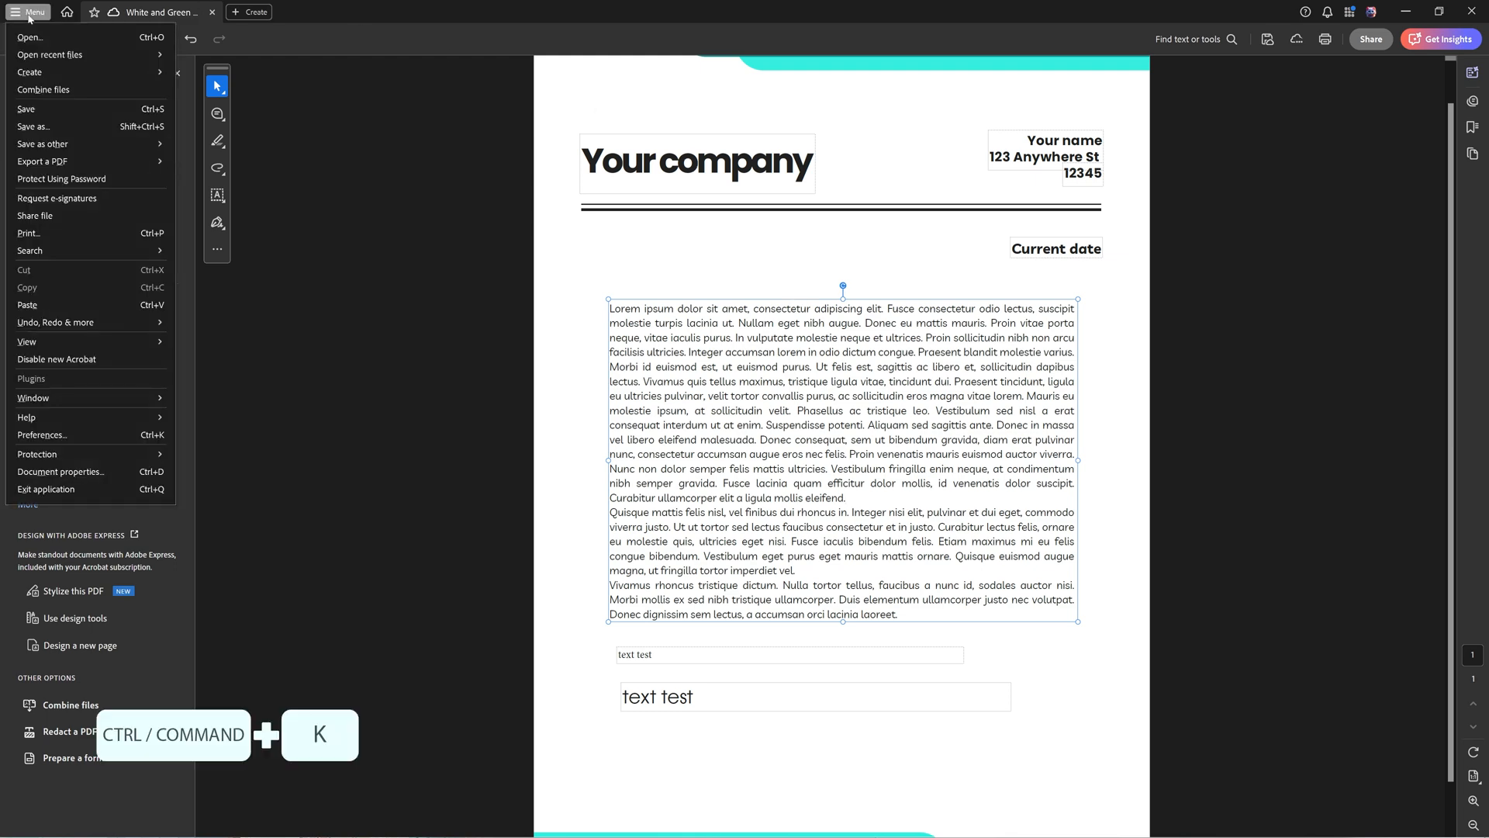
{"action": "left_click", "coordinate": [40, 435]}
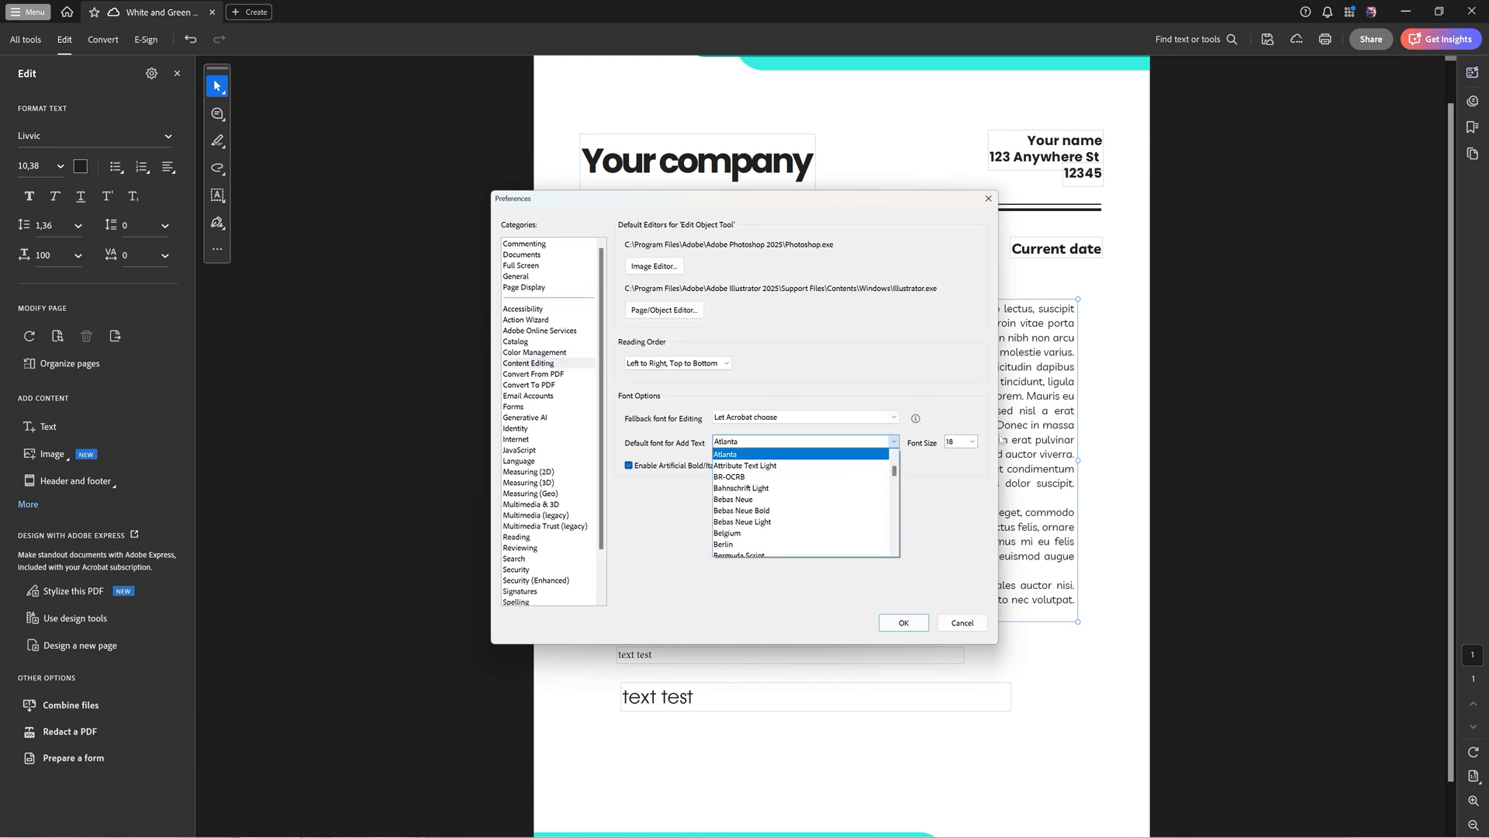
{"action": "left_click", "coordinate": [971, 442]}
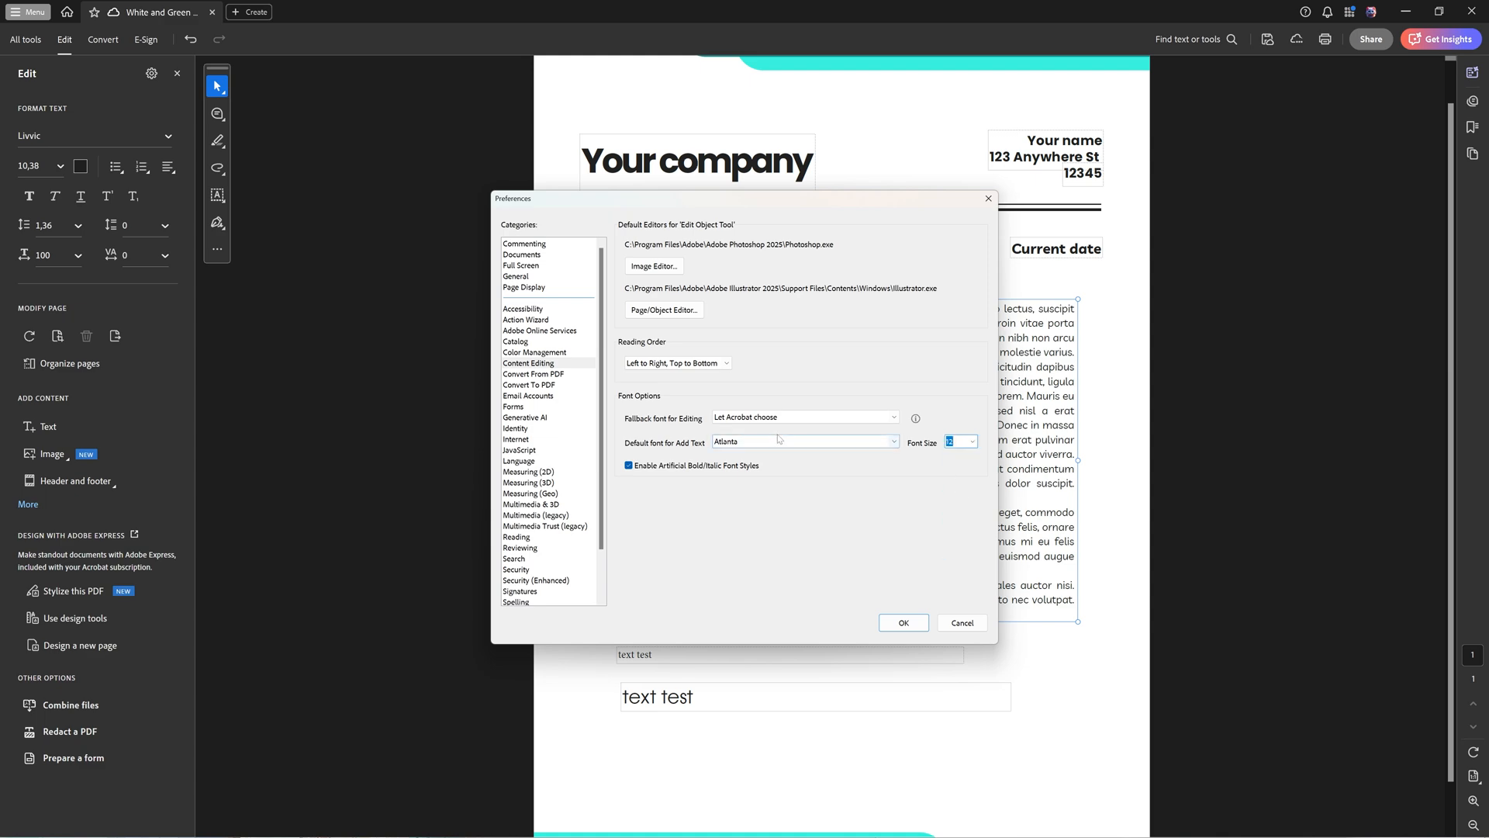
{"action": "left_click", "coordinate": [802, 441]}
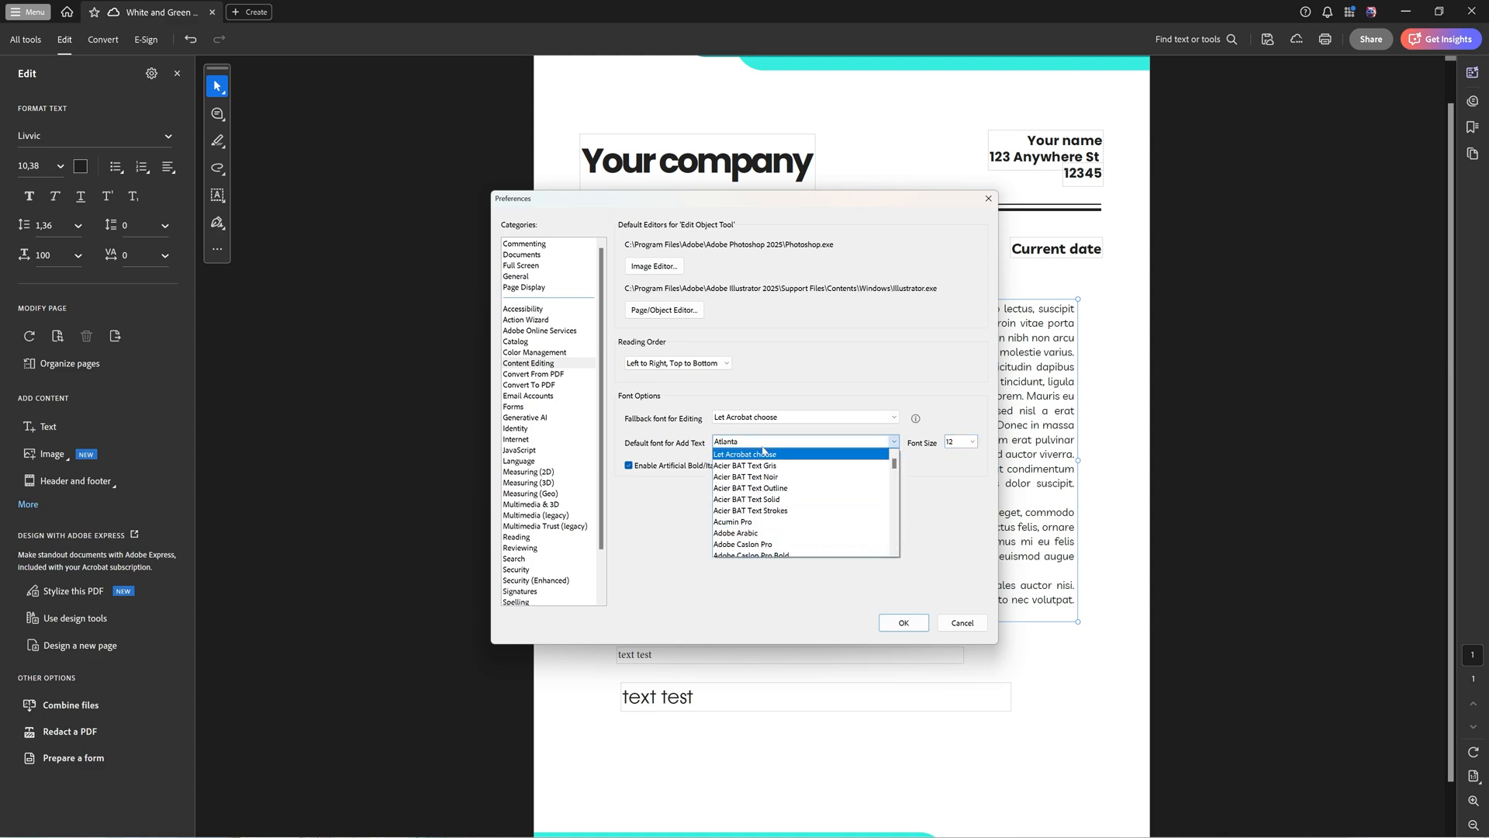